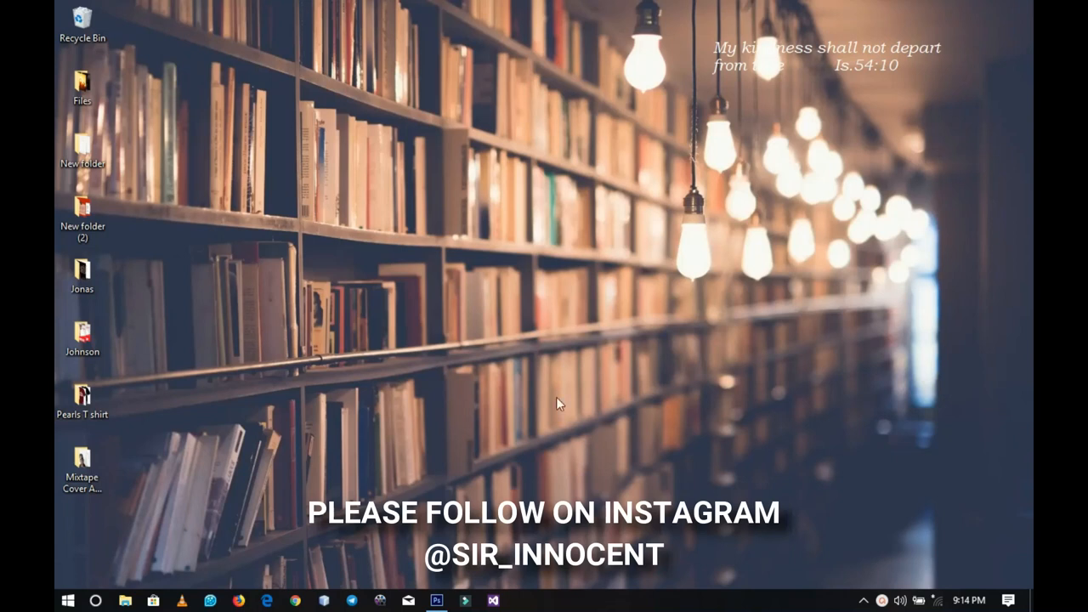
Launch Photoshop and start a new document from the File menu
click(436, 602)
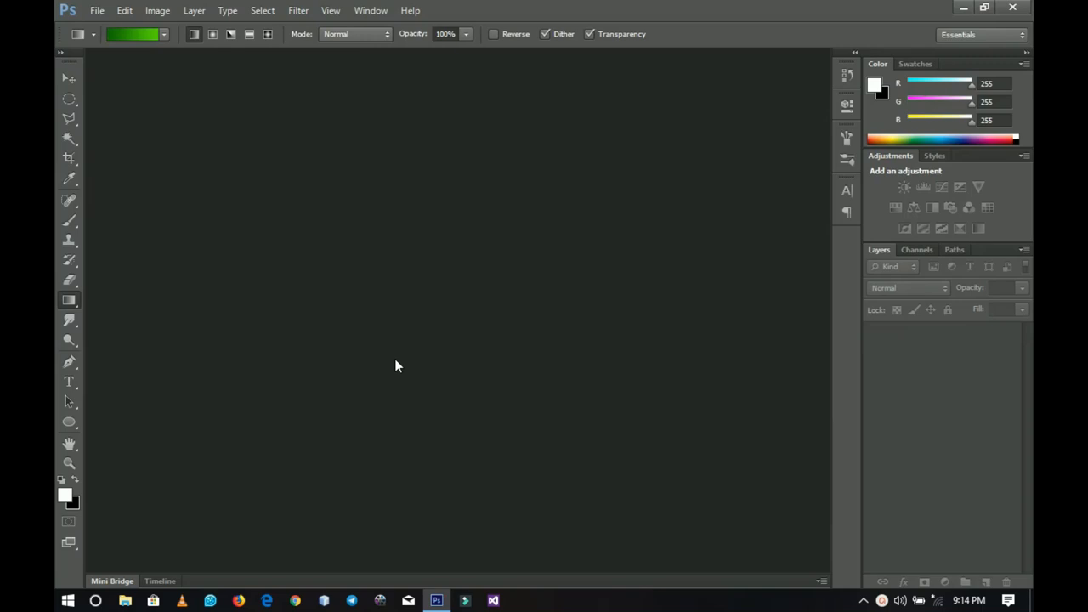
click(97, 10)
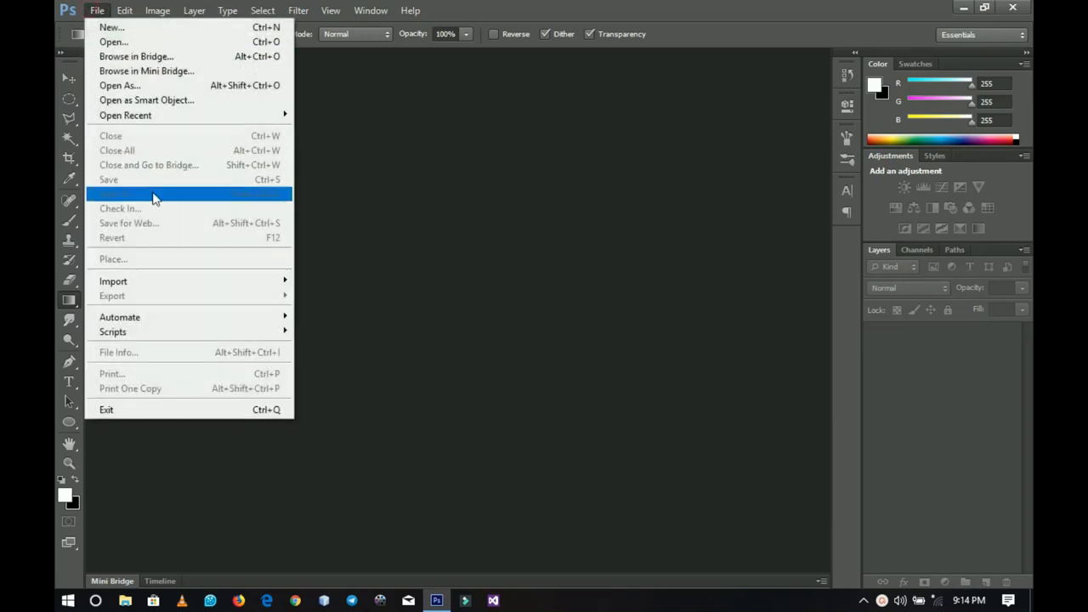
mouse_move(170, 105)
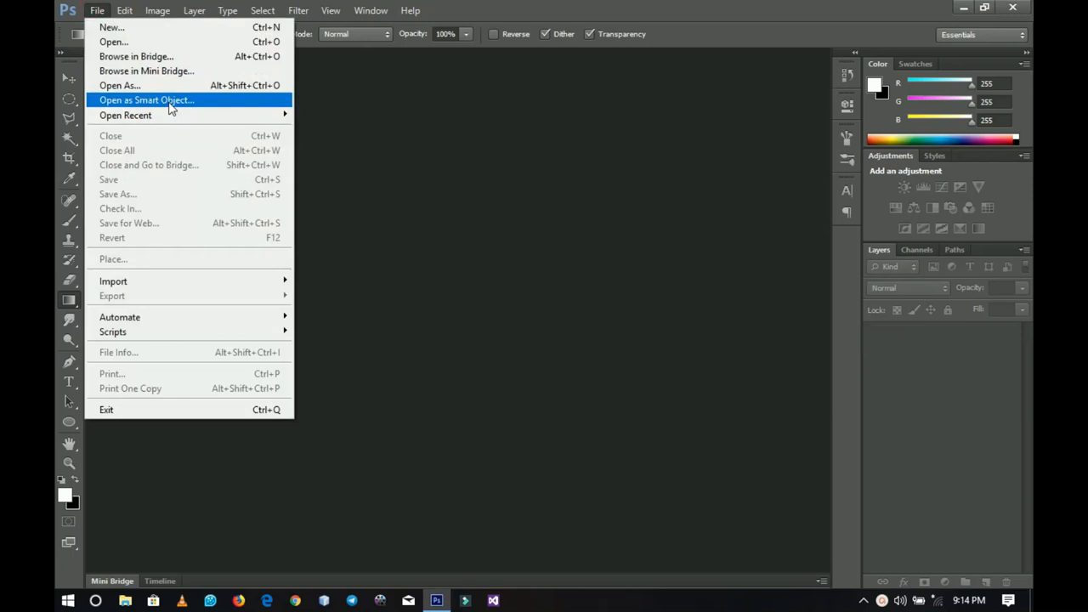
click(146, 100)
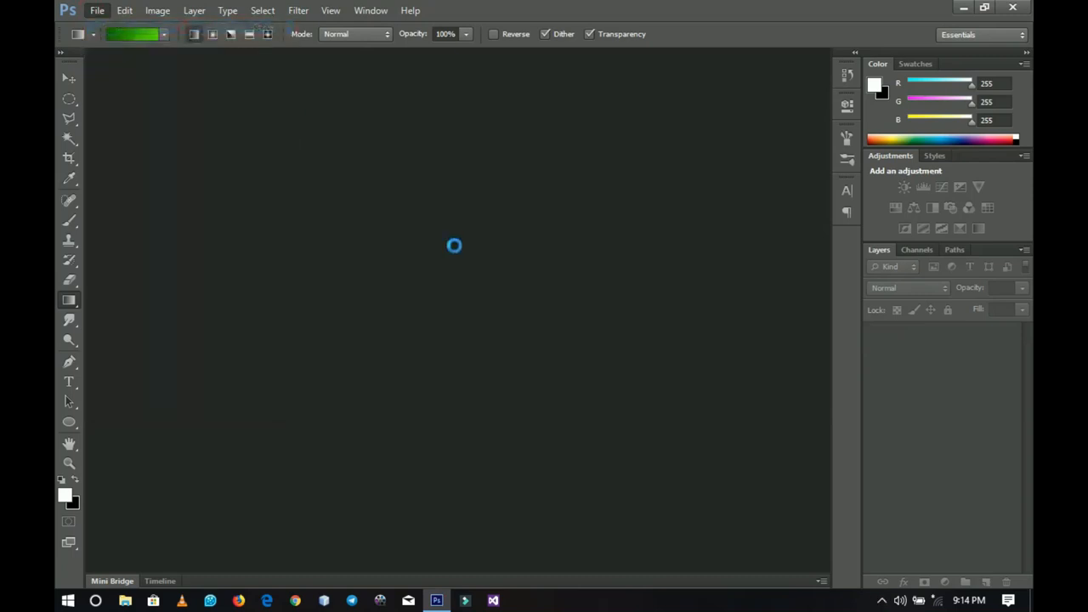
Confirm the new 1920x1080 px, 300 ppi white document and enlarge the canvas view
click(97, 10)
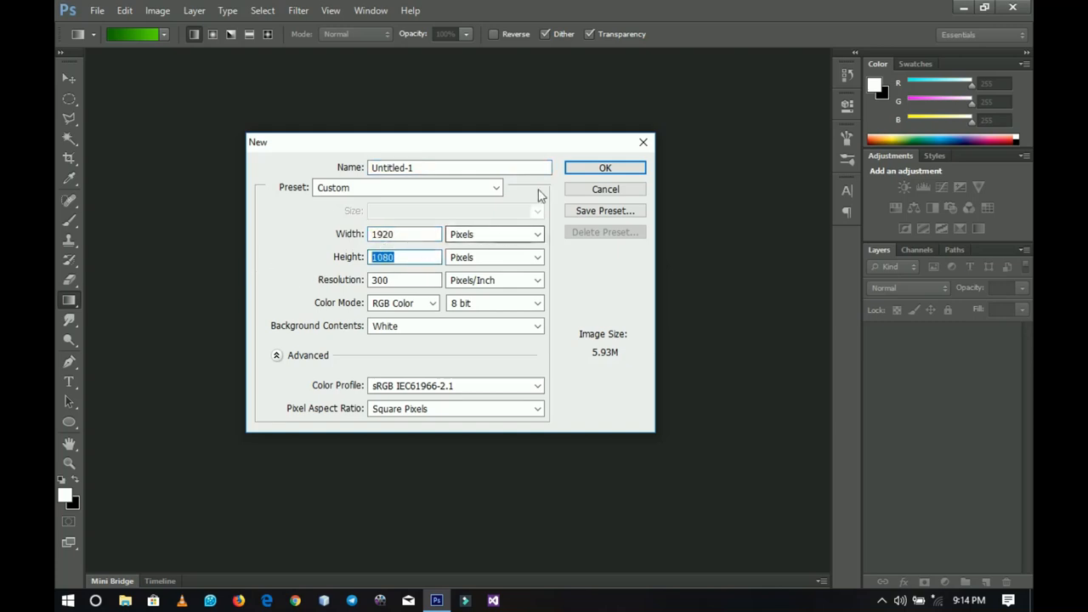
click(605, 168)
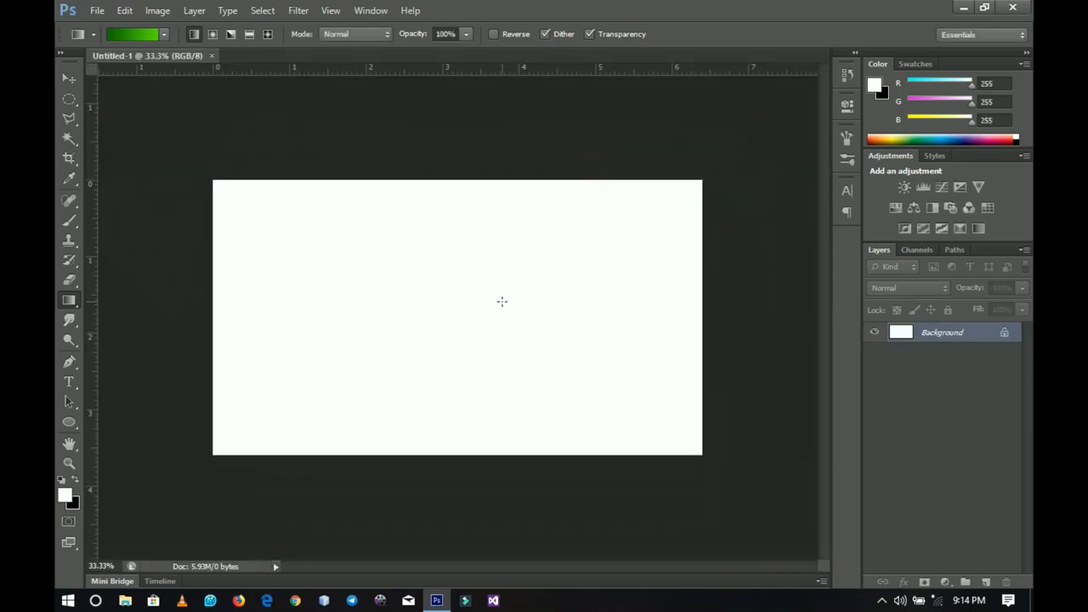
click(68, 462)
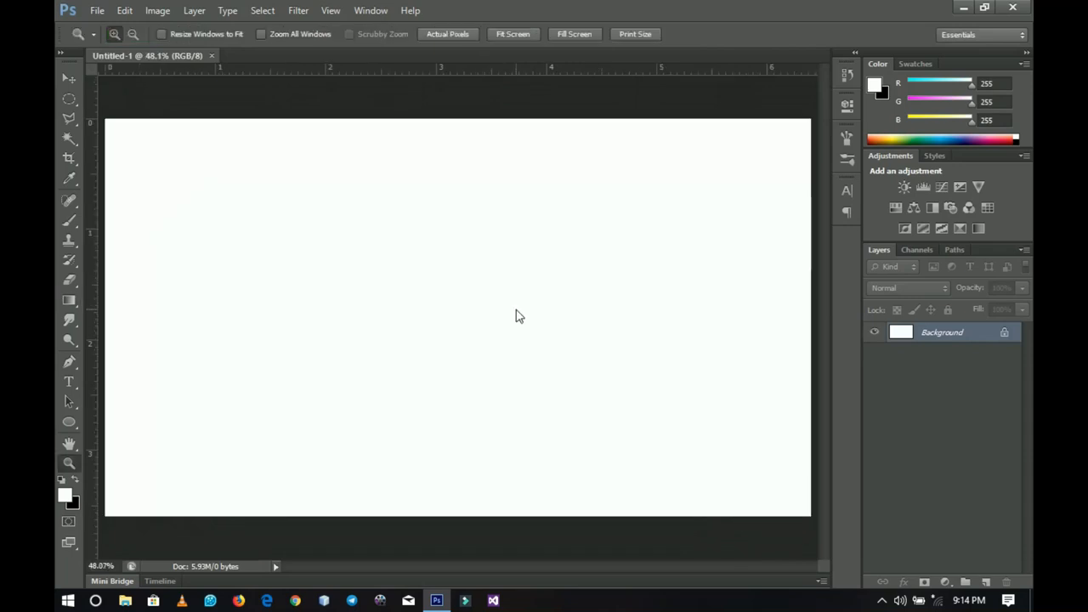
click(68, 78)
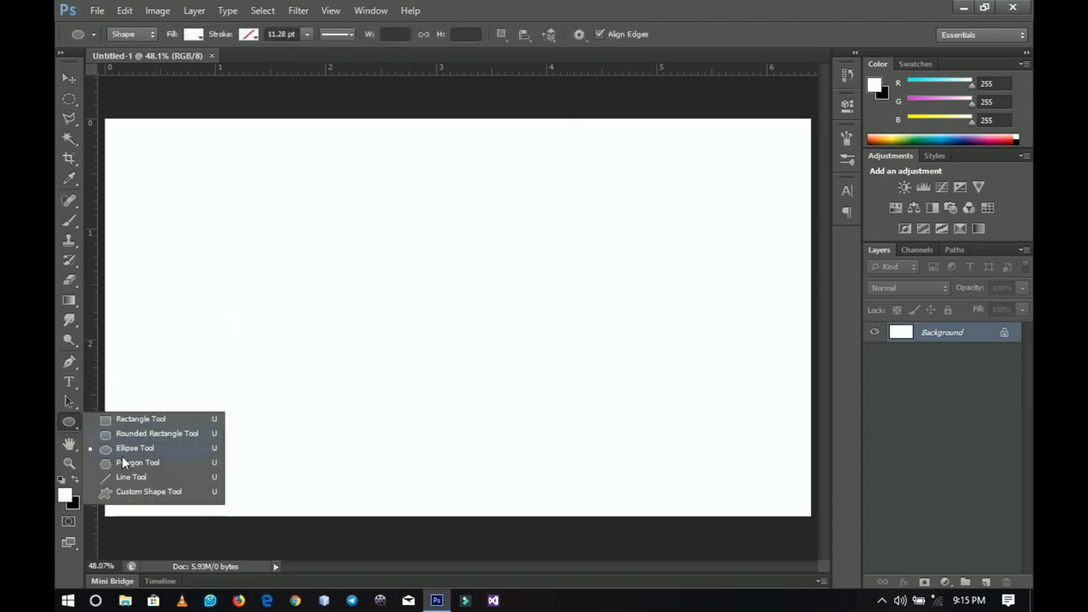
Draw a 700x700 px circle near the canvas centre with the Ellipse Tool
click(136, 449)
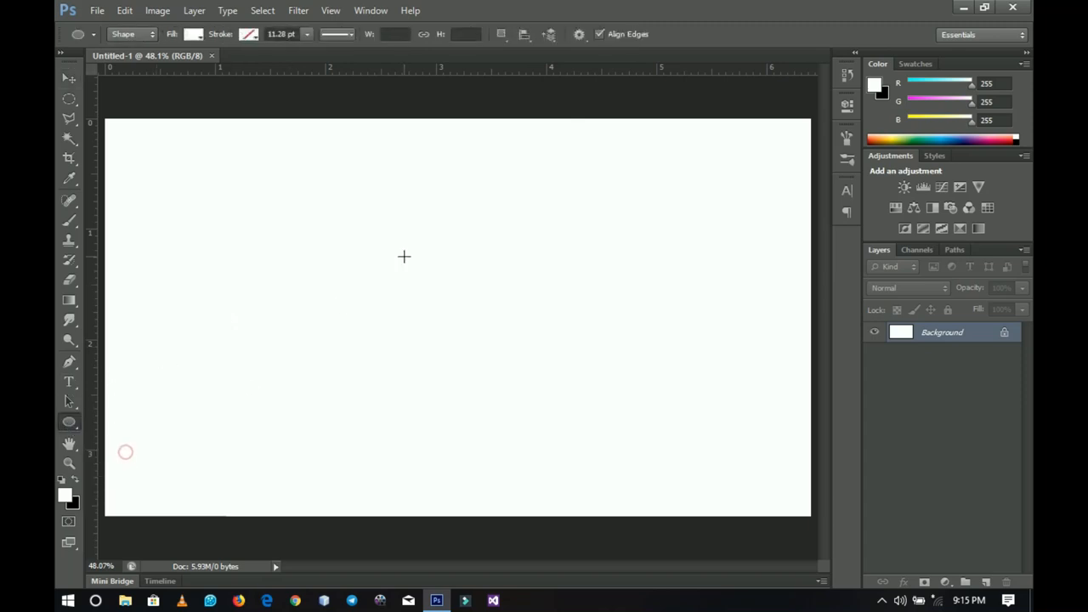
mouse_move(408, 270)
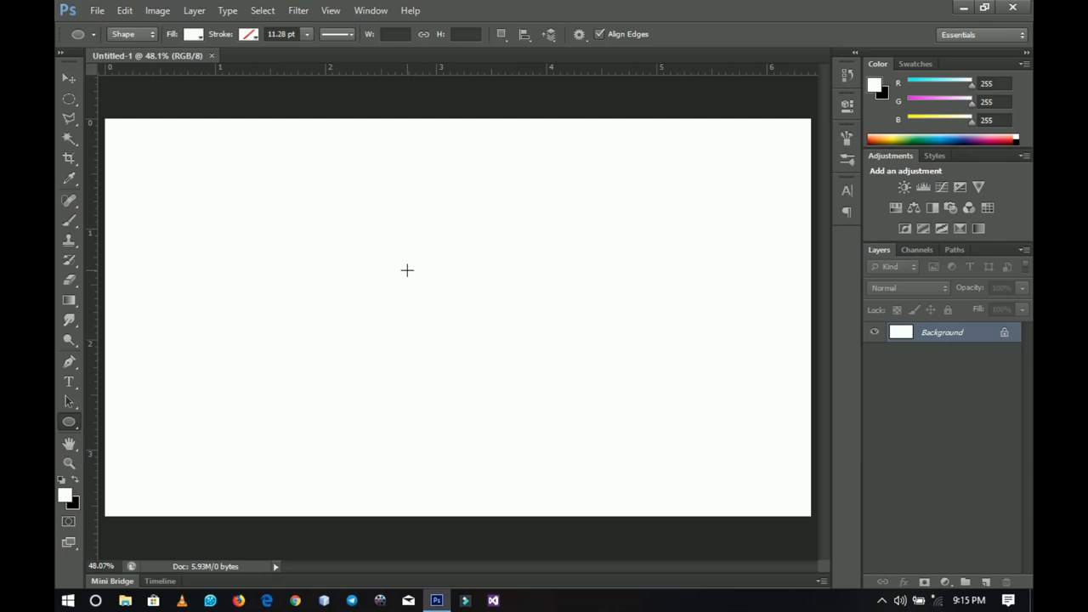
mouse_move(323, 300)
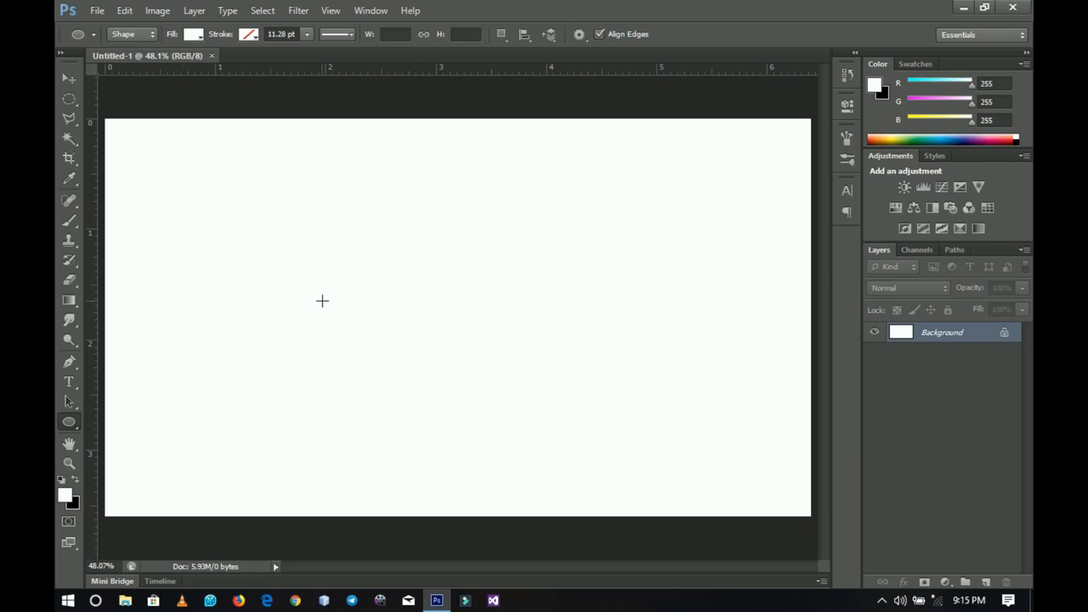
drag(351, 207, 471, 342)
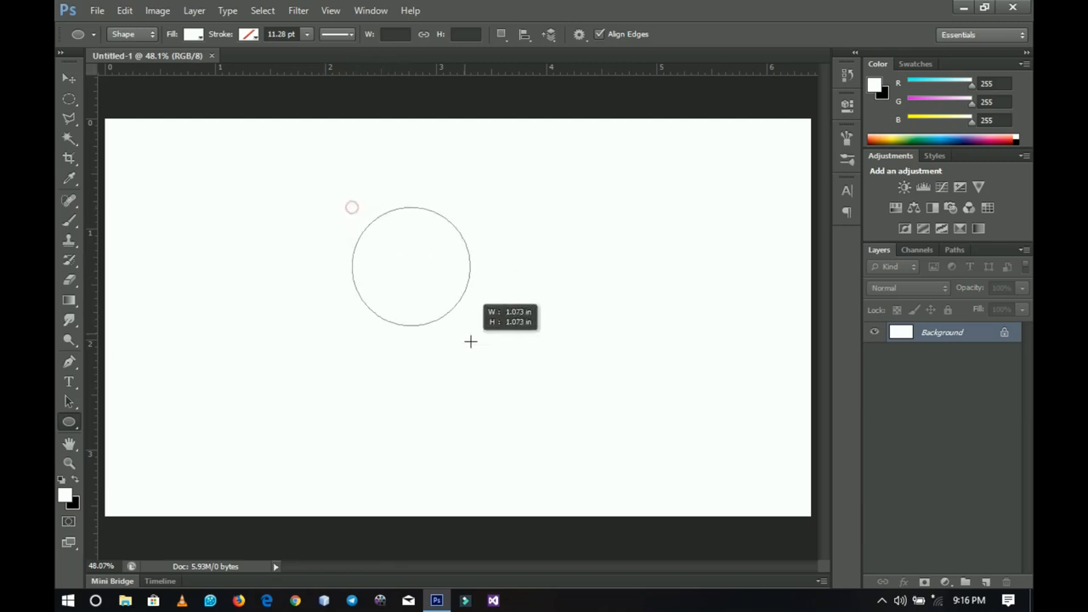
drag(471, 341, 619, 466)
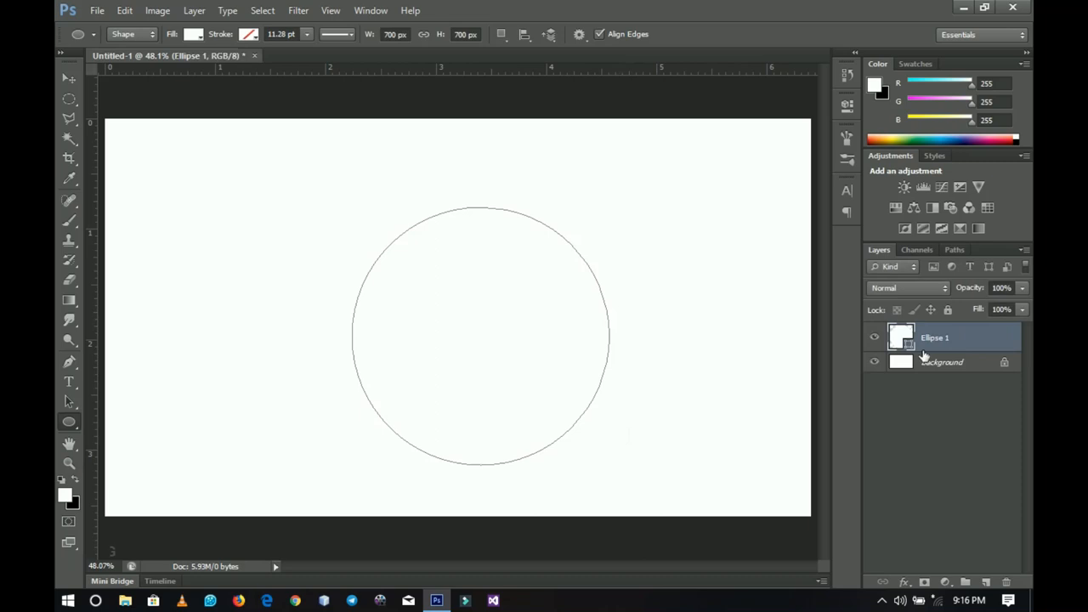
Fill the circle with dark red from the Fill swatch
click(194, 35)
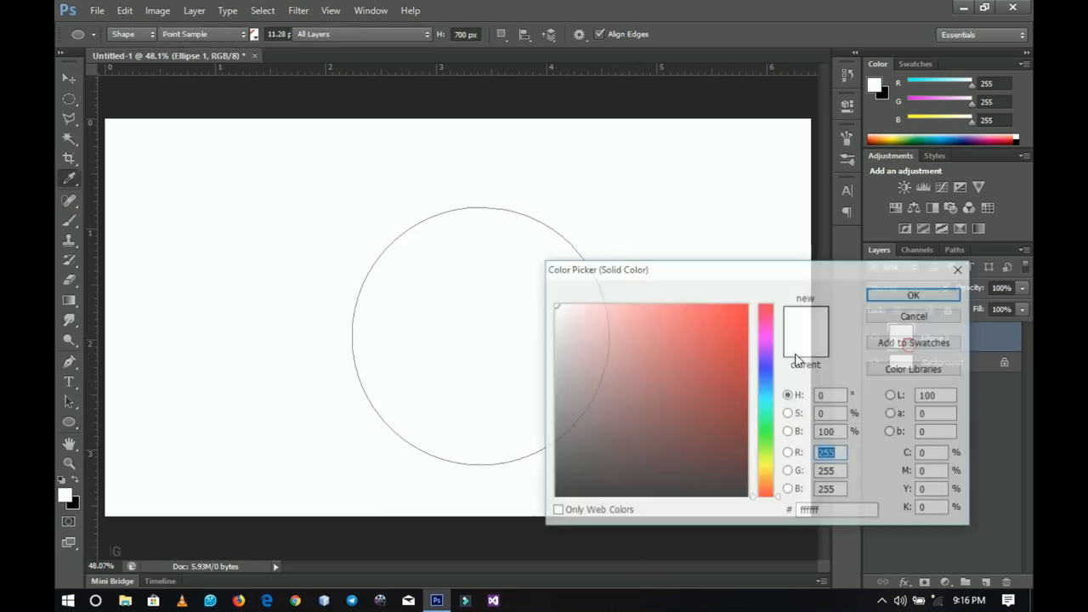
click(913, 295)
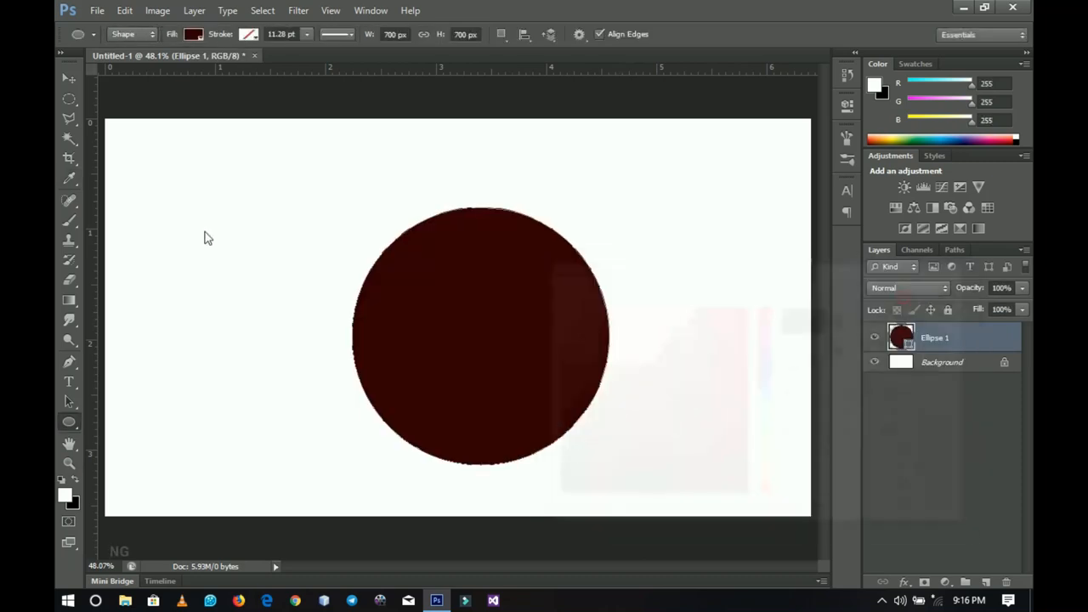
click(70, 78)
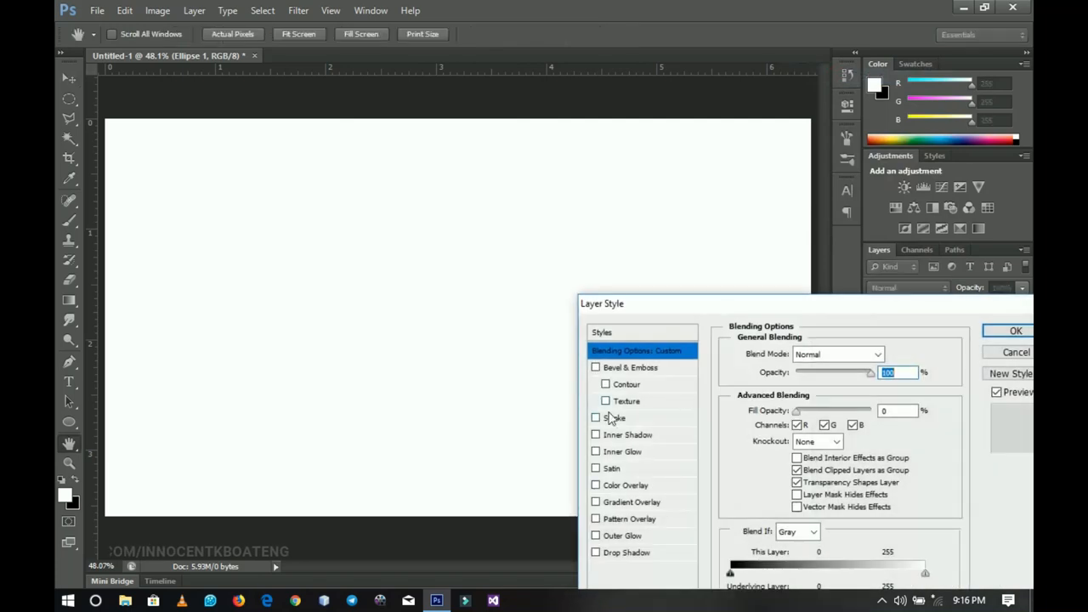
Give the circle a 3 px black stroke with 0% fill opacity in Layer Style
click(595, 418)
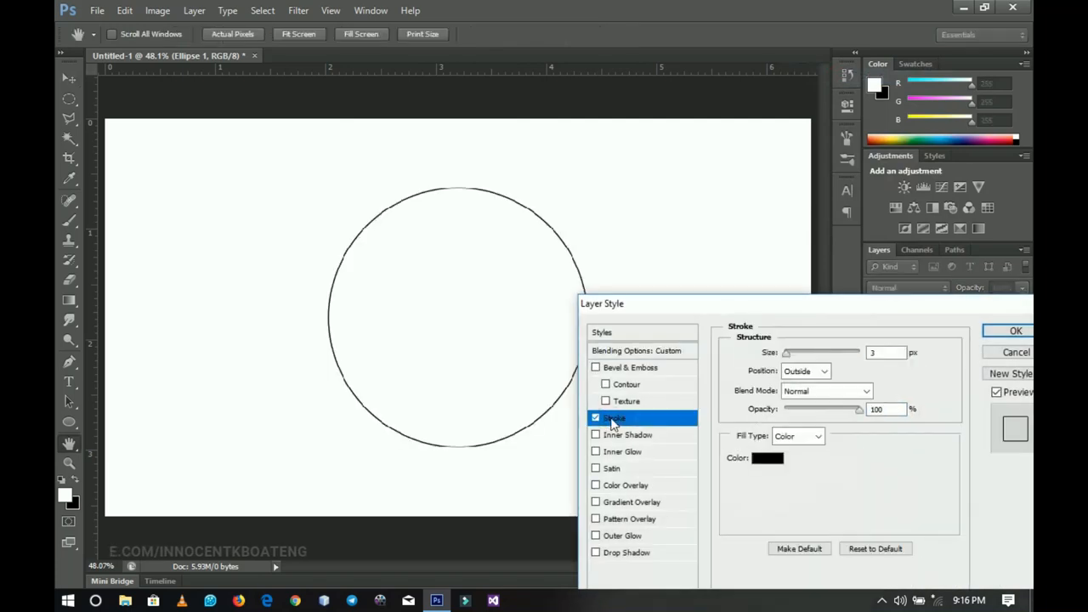
mouse_move(918, 514)
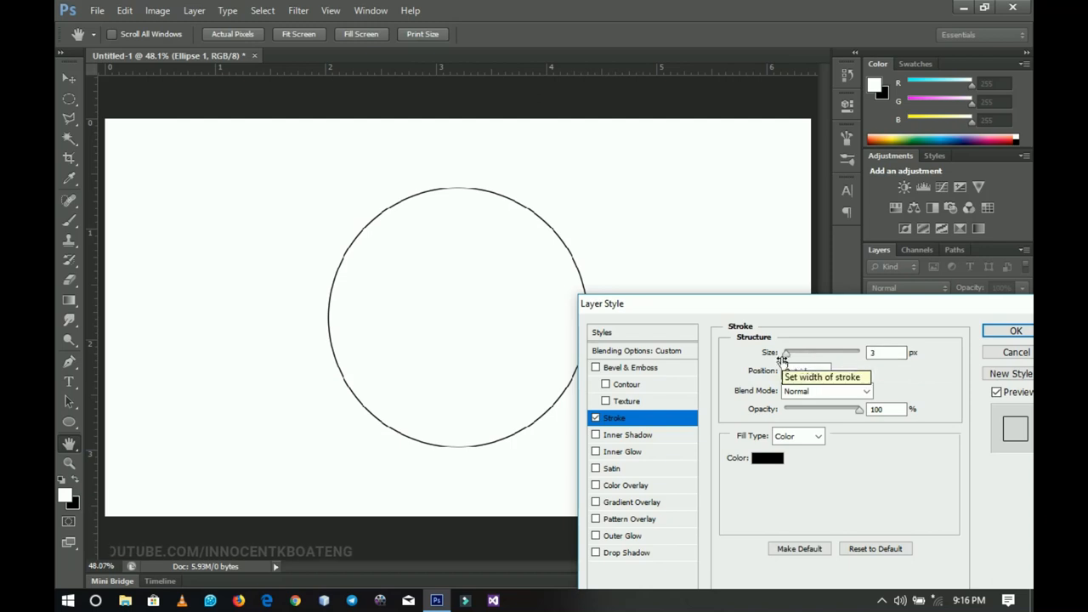
triple_click(886, 352)
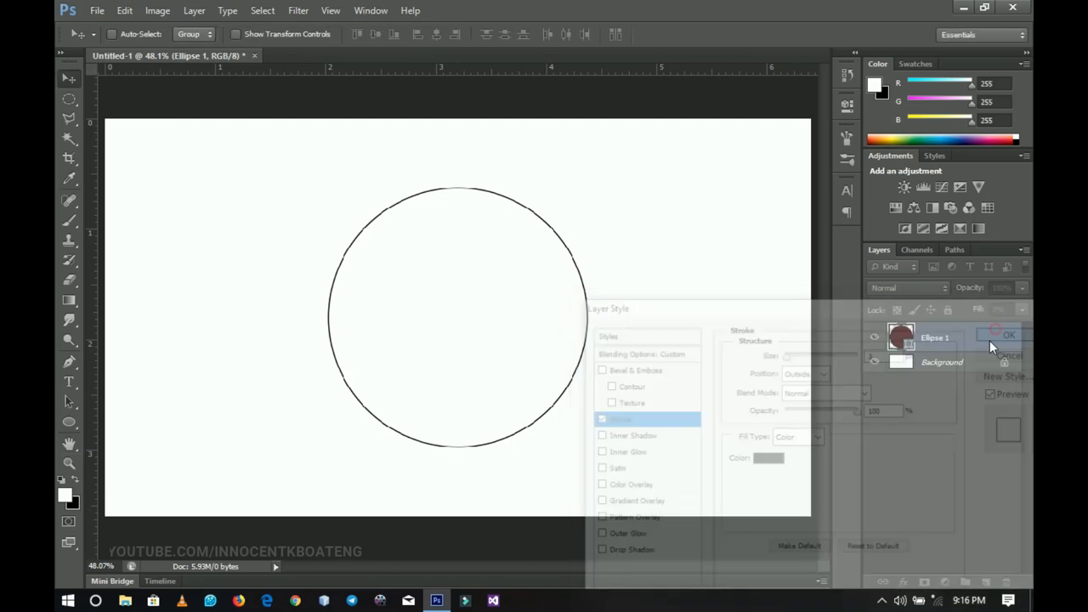
click(1008, 334)
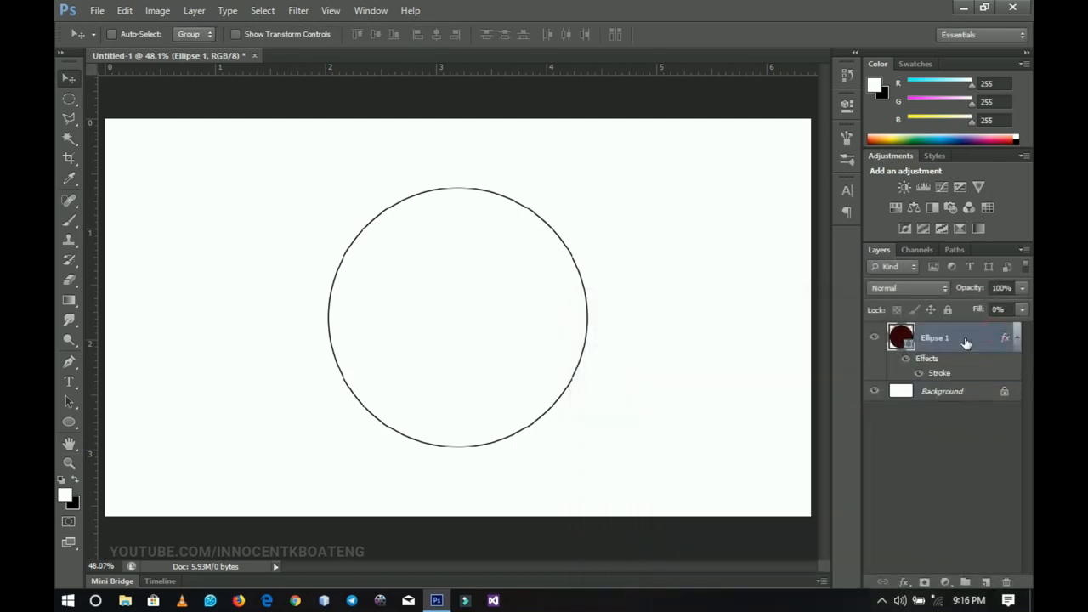
Rasterize the layer style and shrink the outline circle slightly
right_click(936, 337)
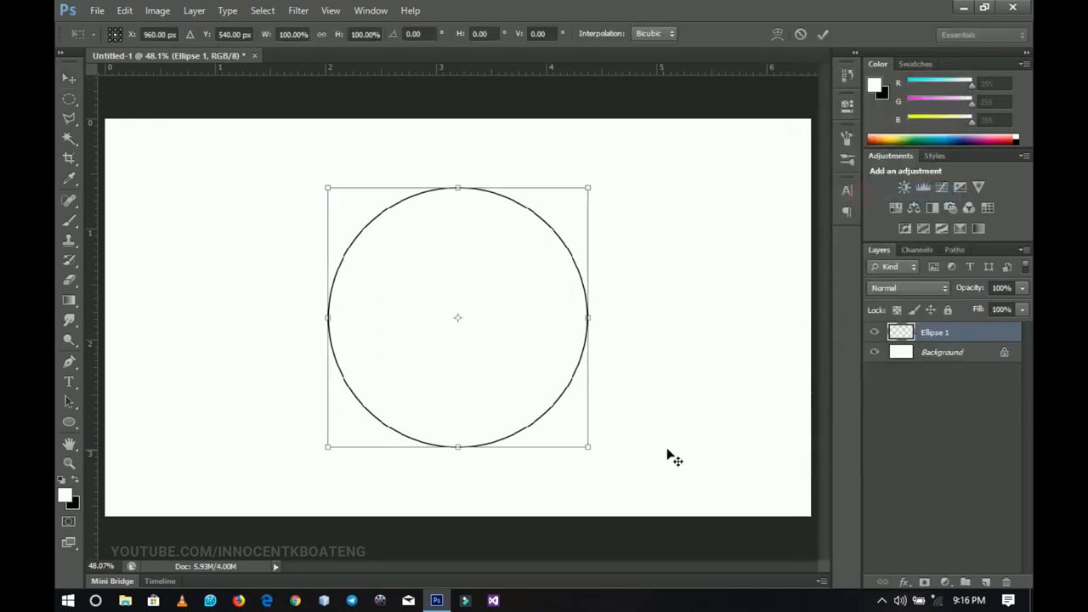
drag(588, 446, 581, 438)
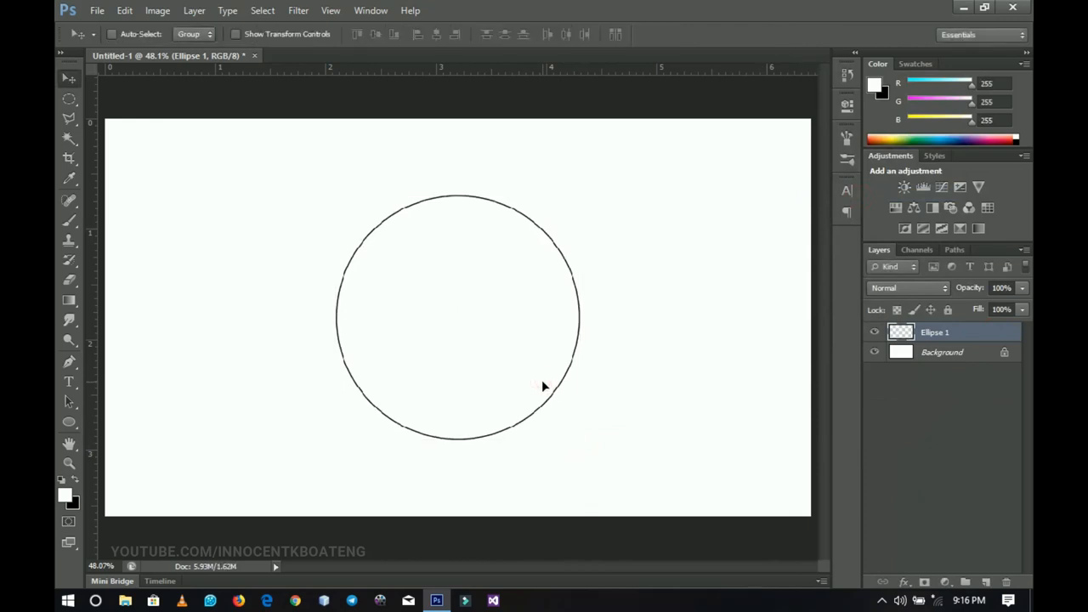
mouse_move(544, 395)
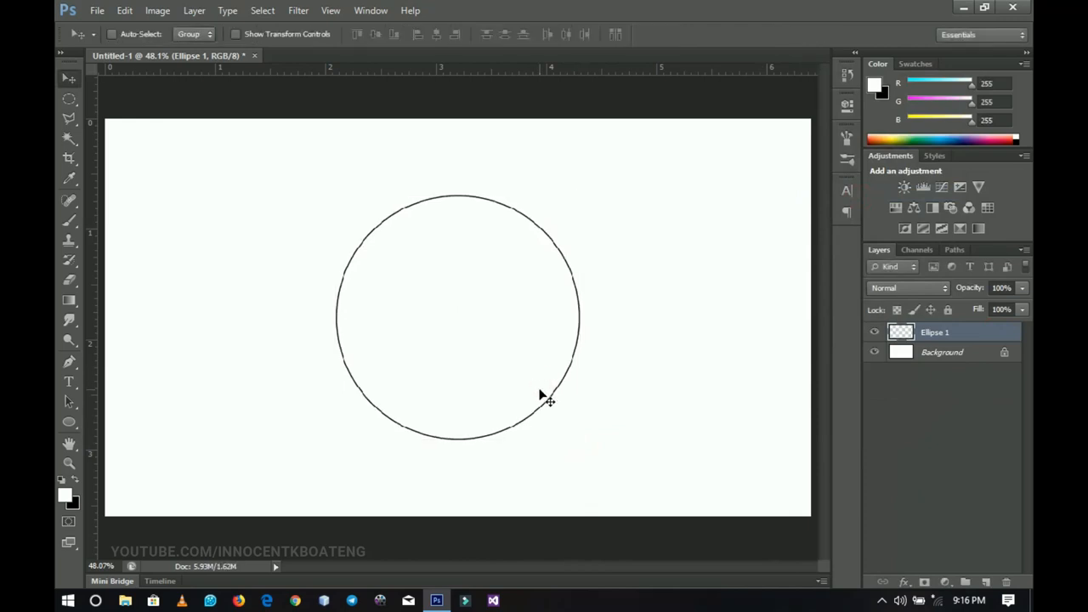
Add a vertical guide at 50% via View > New Guide
click(330, 10)
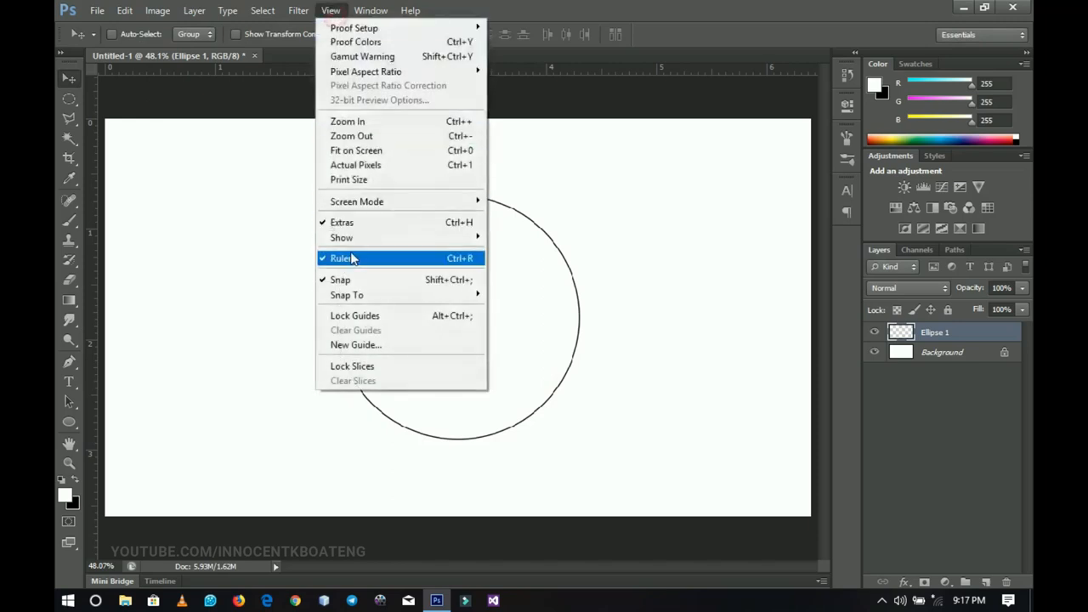
click(356, 343)
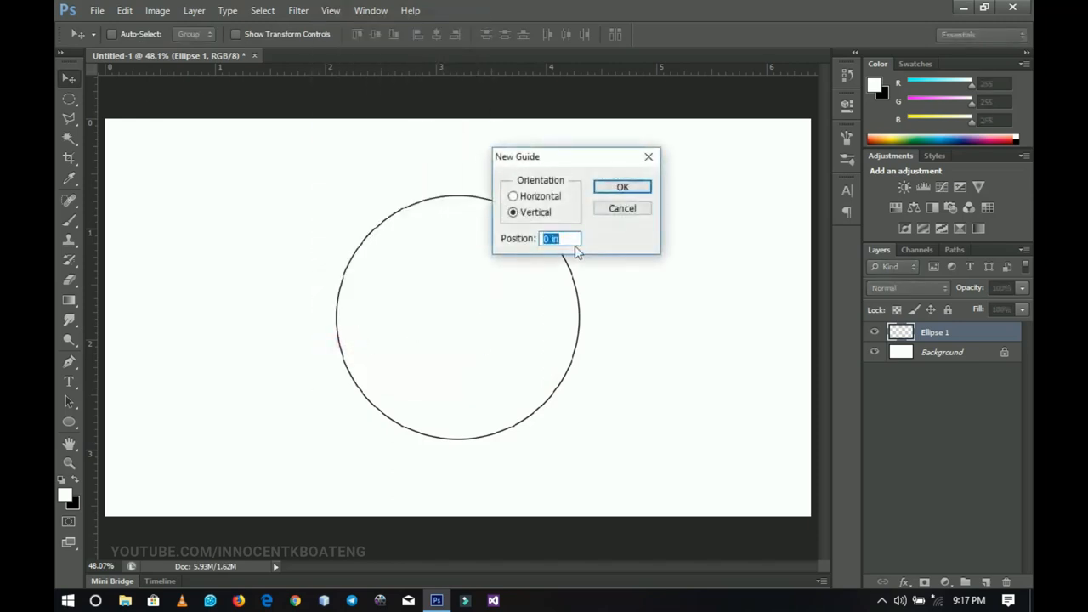
text(50)
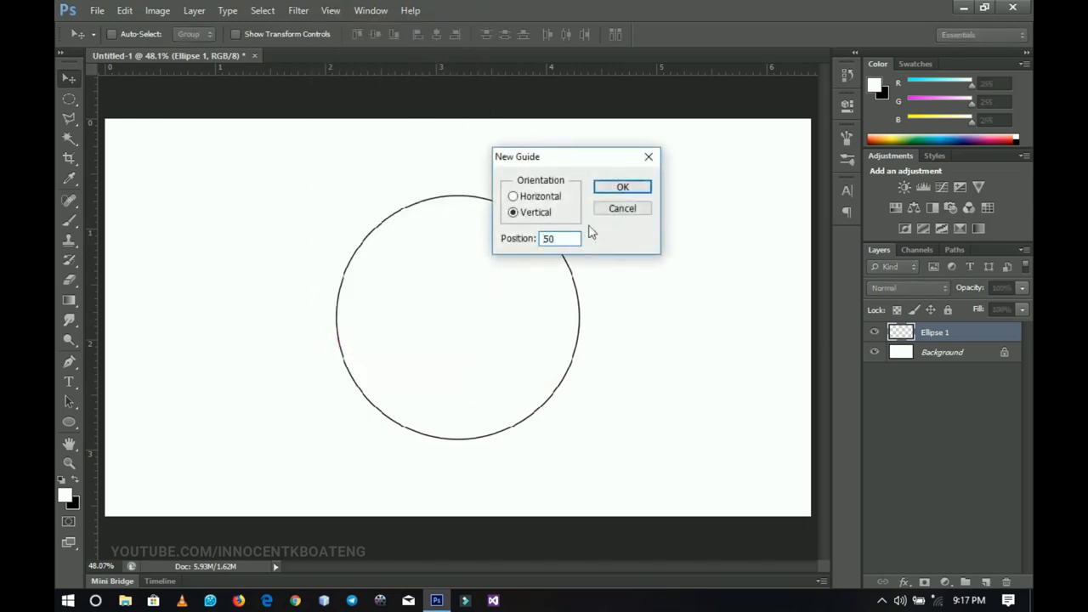
text(%)
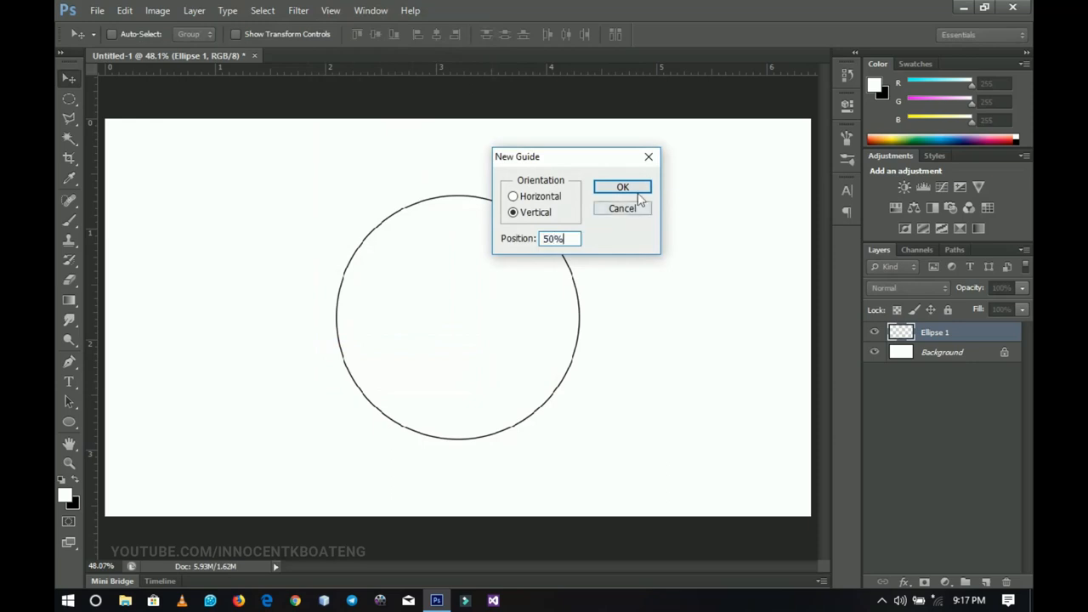
click(622, 185)
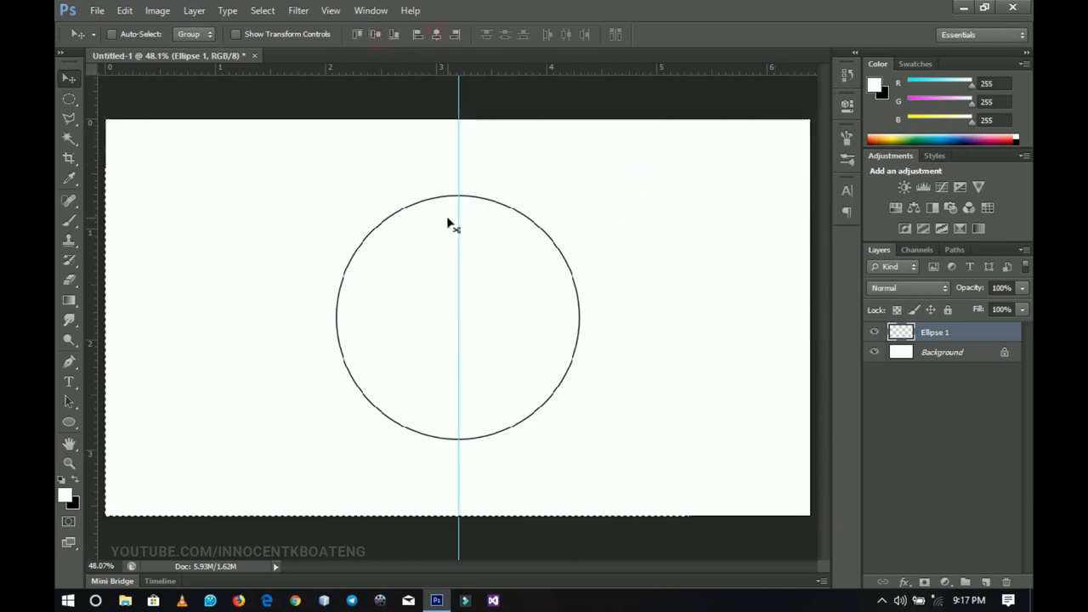
mouse_move(507, 279)
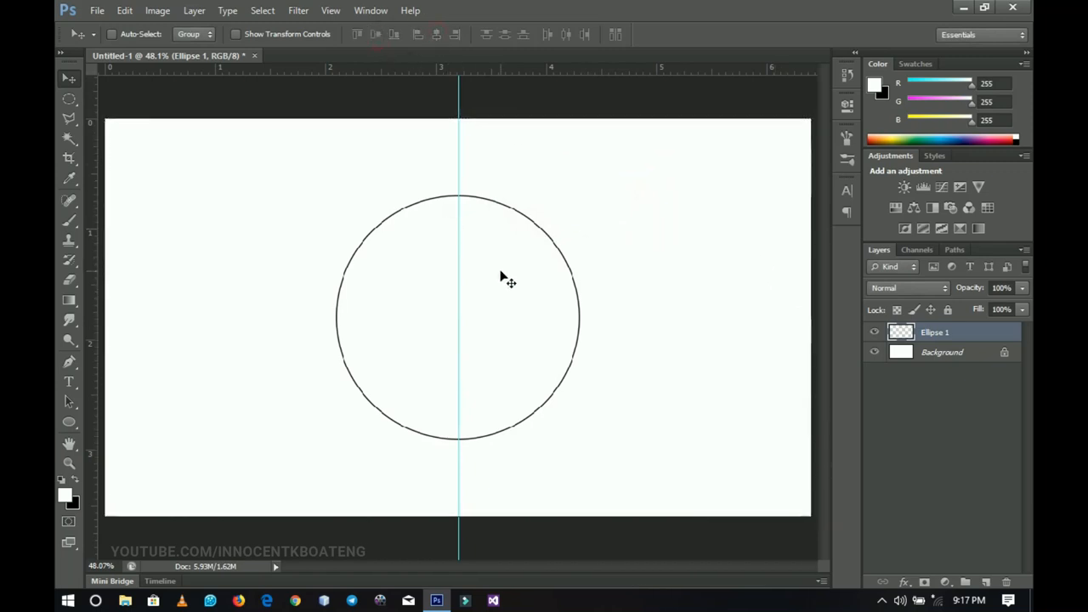
mouse_move(627, 347)
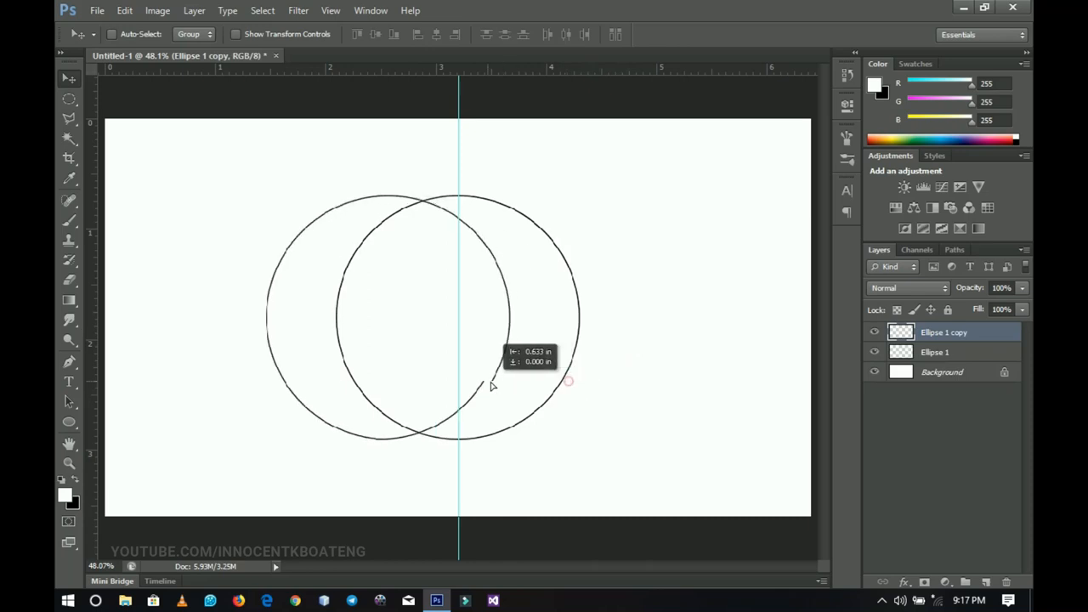
Move the first circle copy to the lower left, overlapping the original
drag(493, 384, 442, 401)
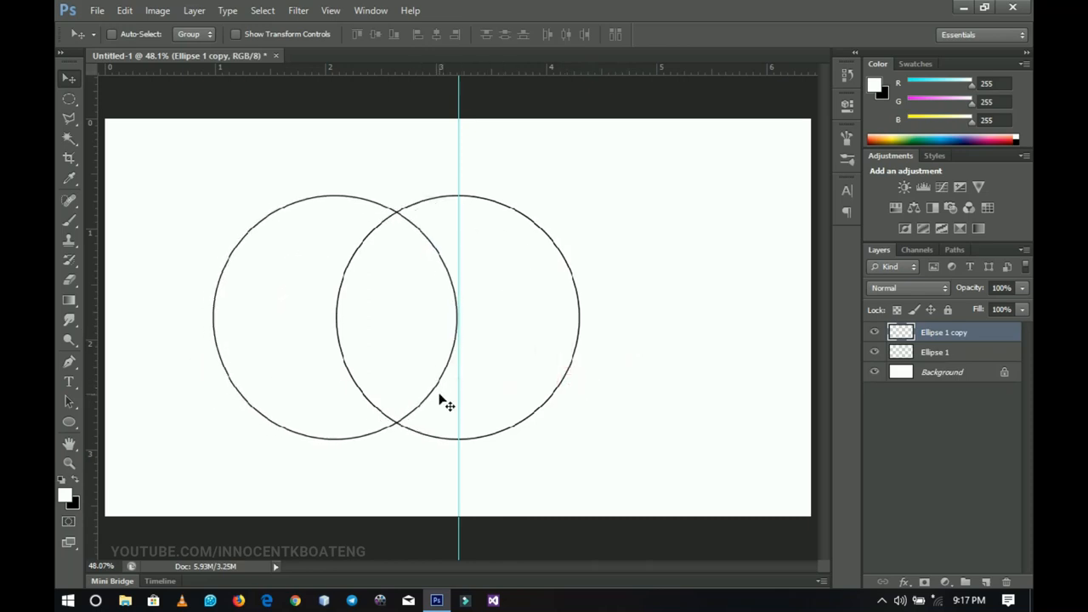
mouse_move(473, 405)
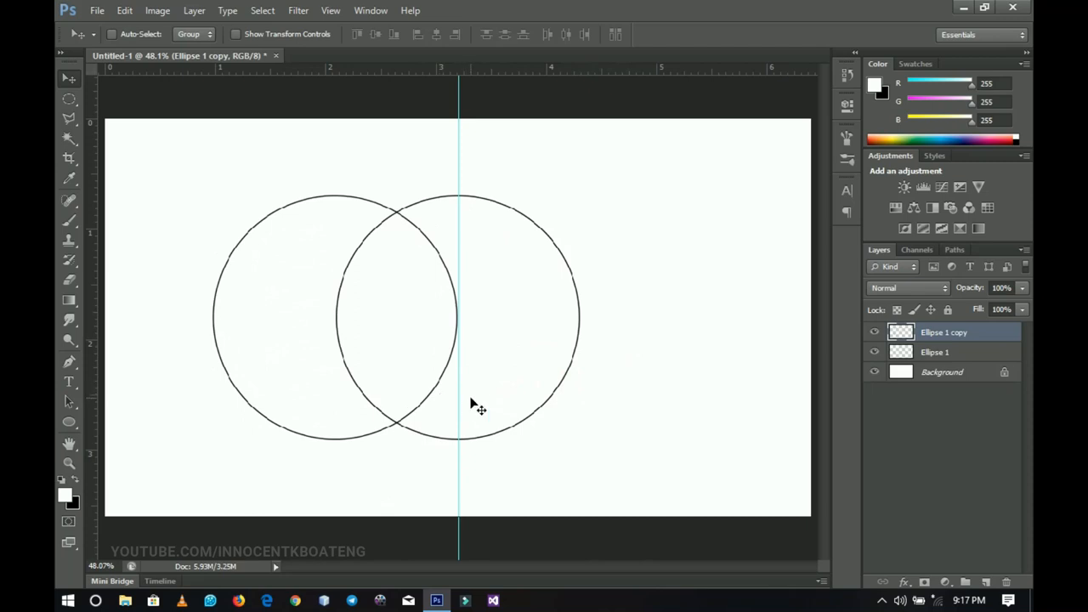
drag(336, 319, 337, 361)
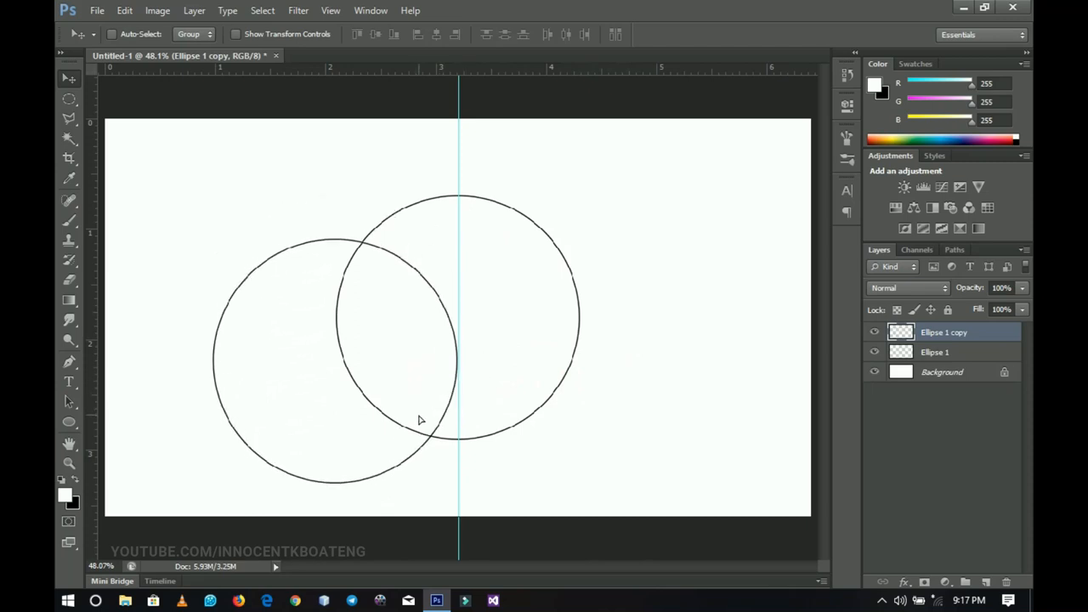
mouse_move(388, 352)
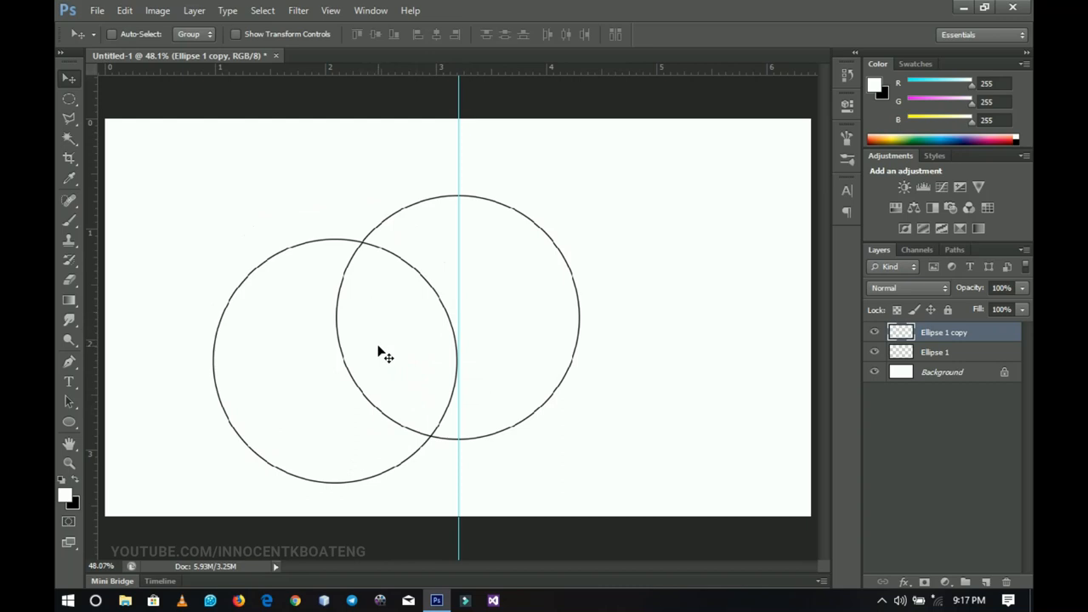
mouse_move(462, 383)
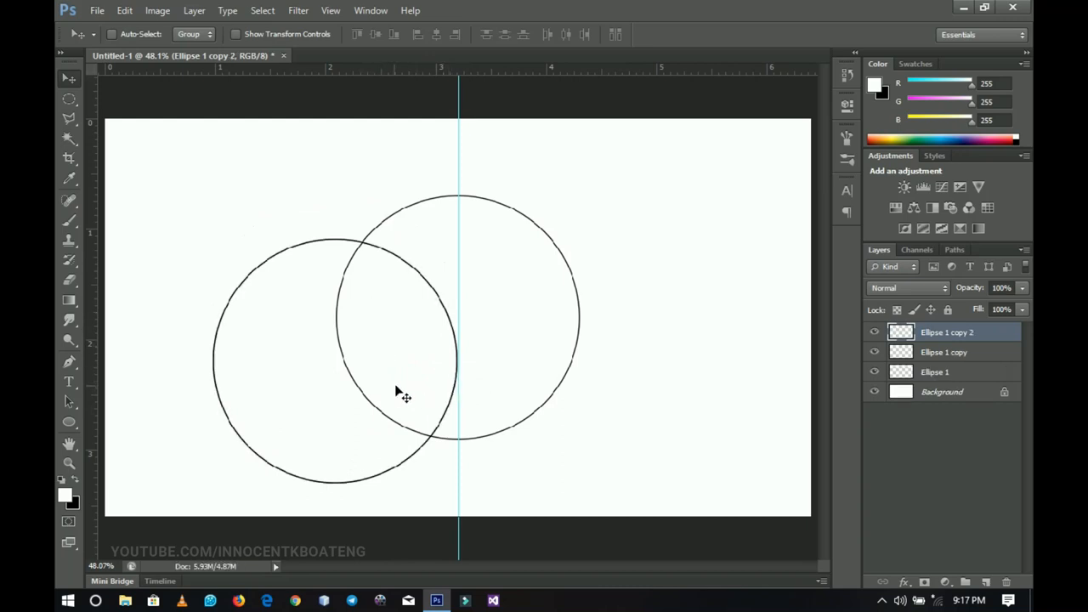
Move the second circle copy to the right, overlapping the original, and return to the Move tool
drag(405, 392, 527, 395)
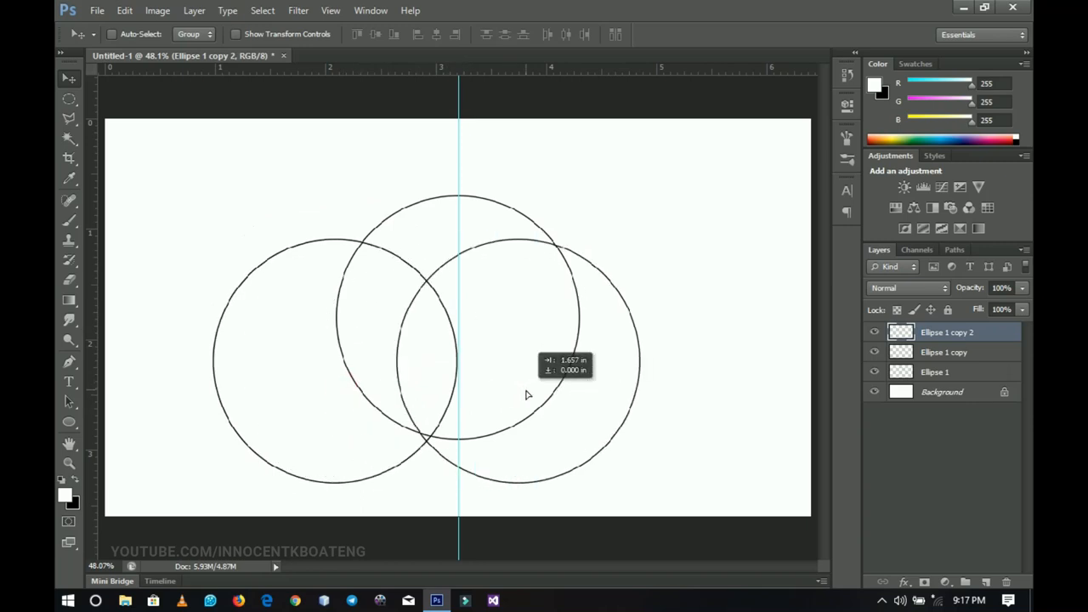
drag(527, 395, 591, 408)
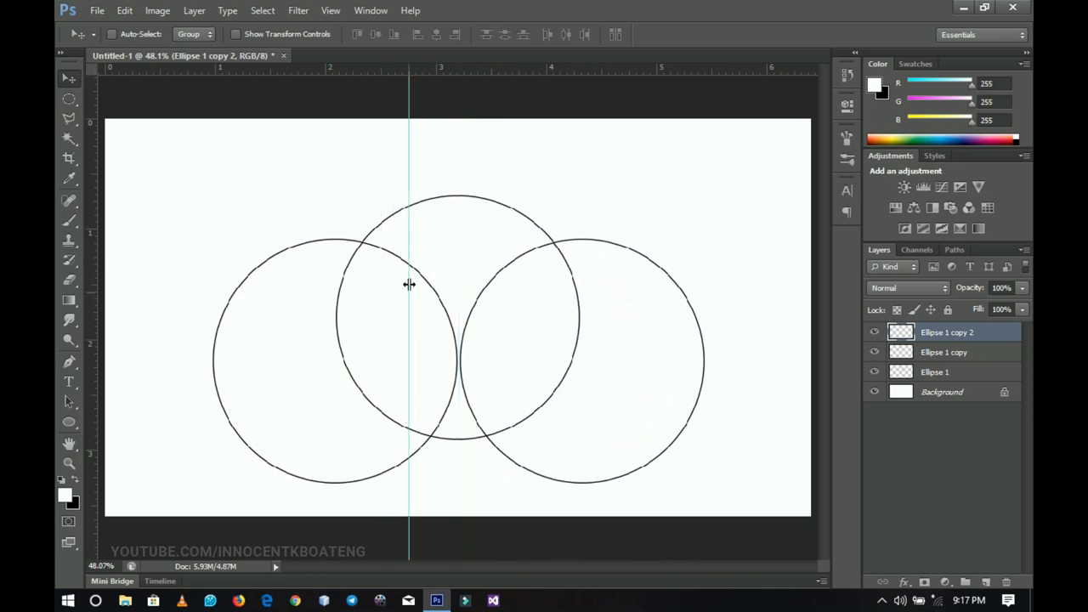
mouse_move(479, 388)
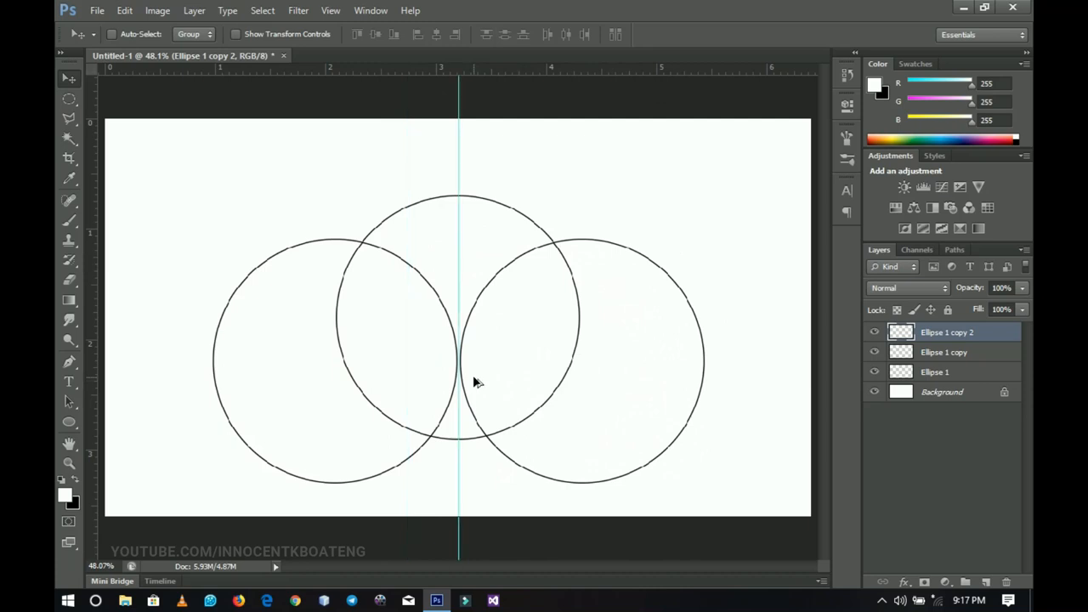
click(68, 138)
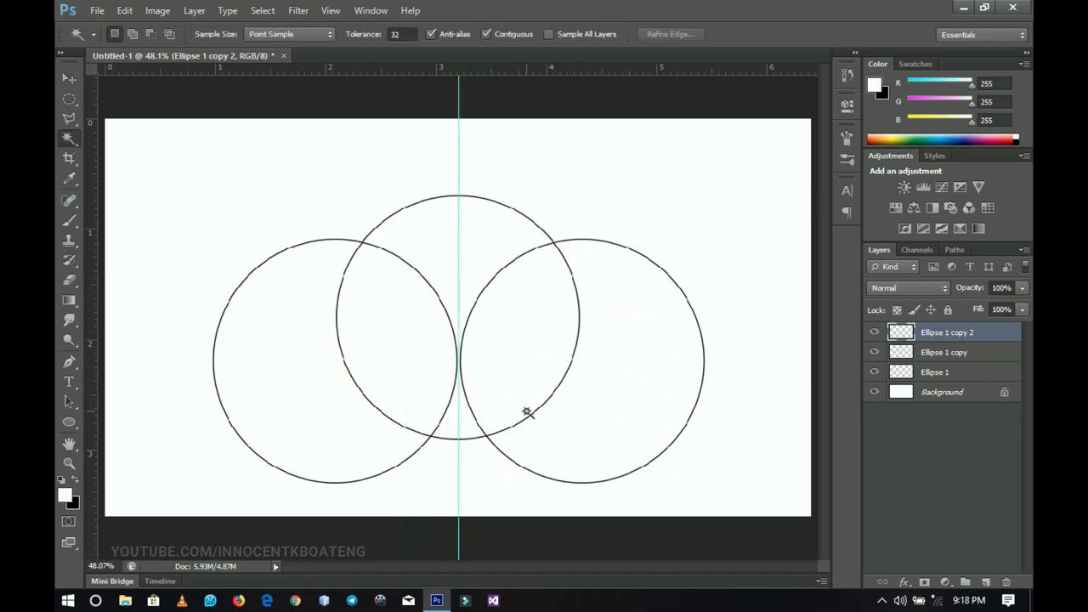
click(70, 78)
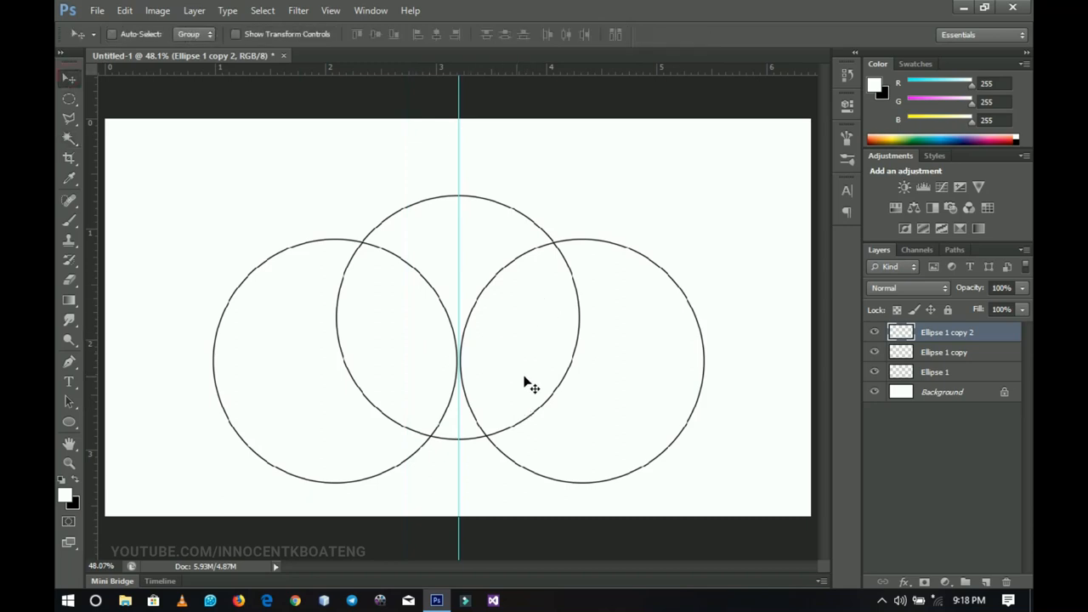
mouse_move(330, 284)
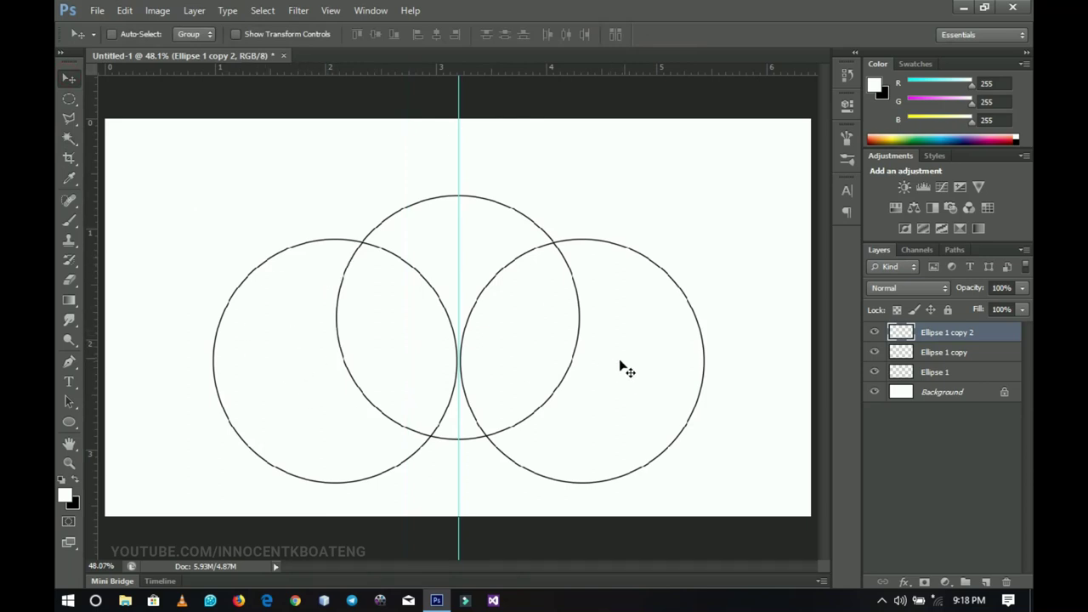
mouse_move(411, 292)
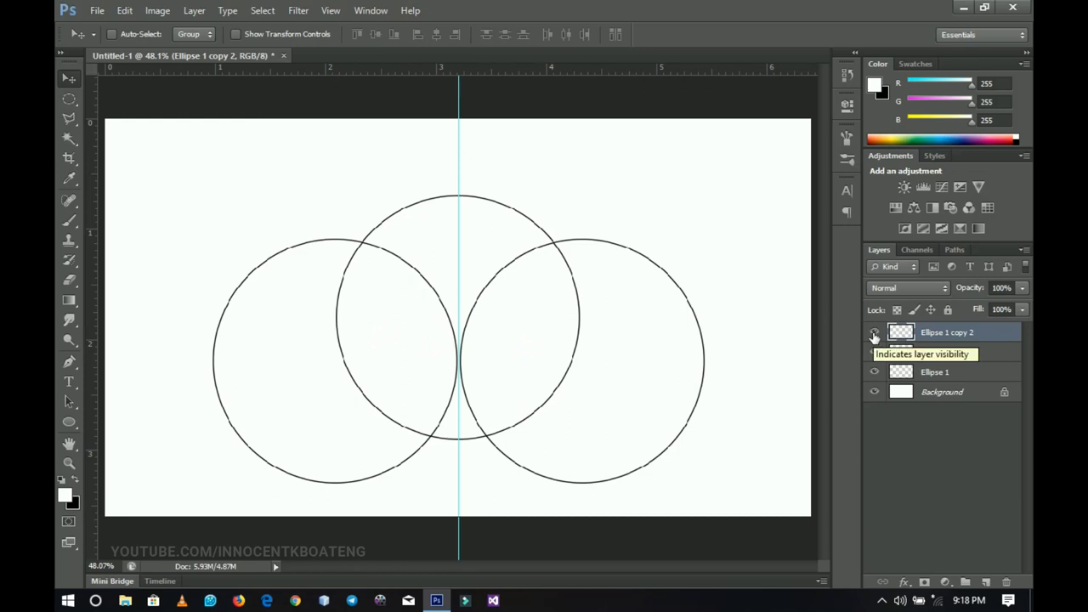
Hide the right circle copy briefly and show it again
click(874, 331)
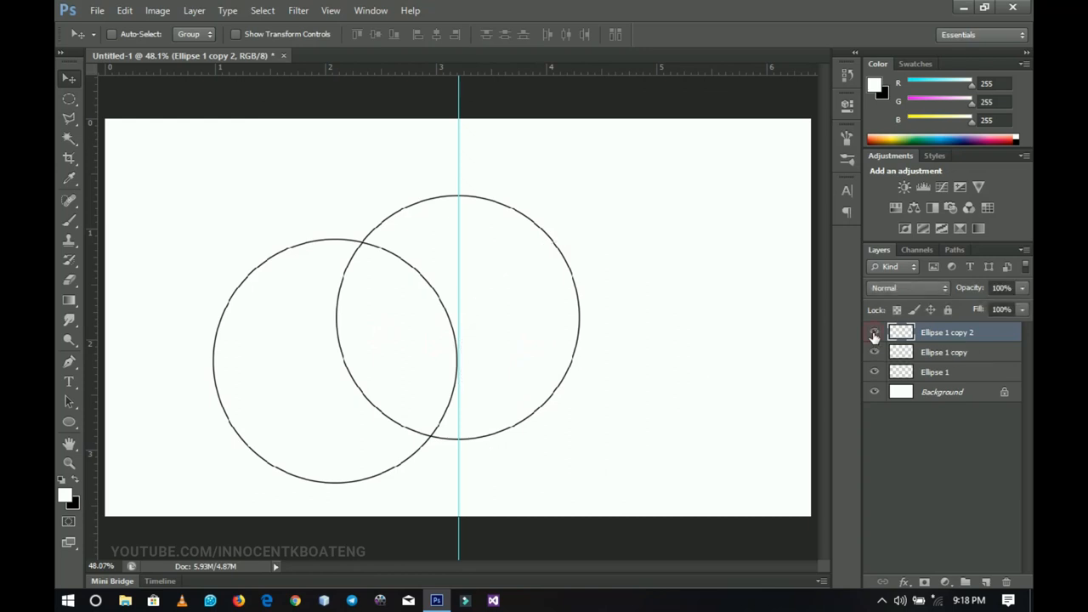
click(874, 332)
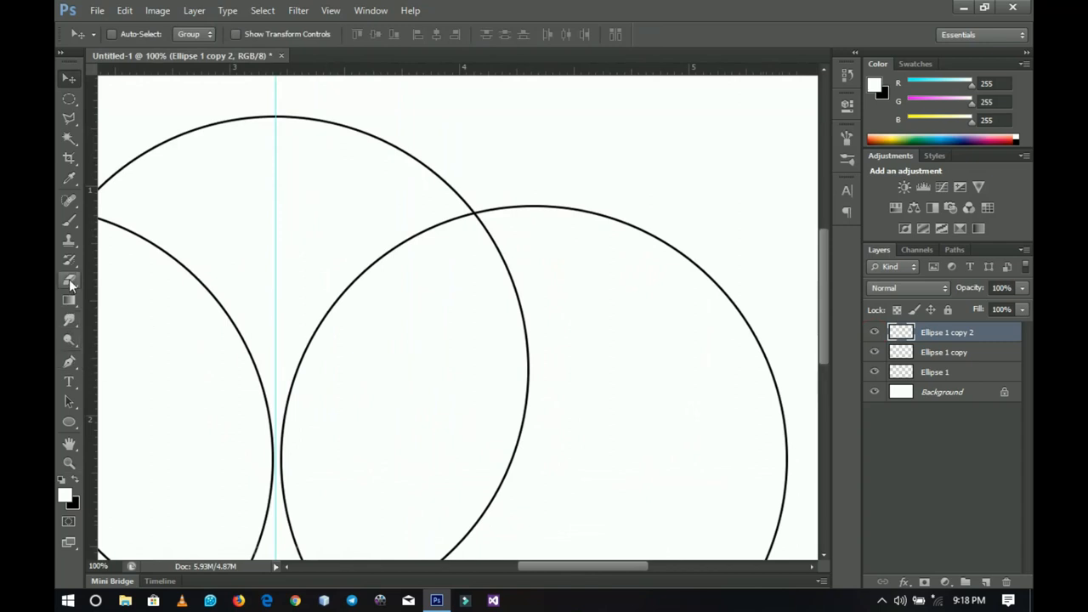
Switch to the Eraser at 100% hardness to erase the circles' outer arcs
click(70, 280)
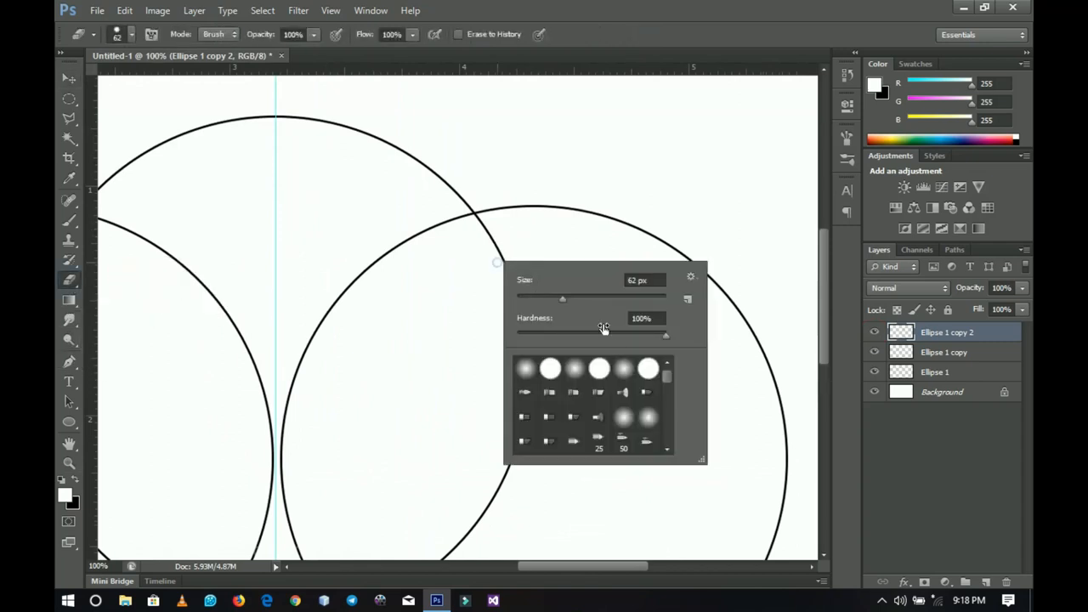
click(639, 349)
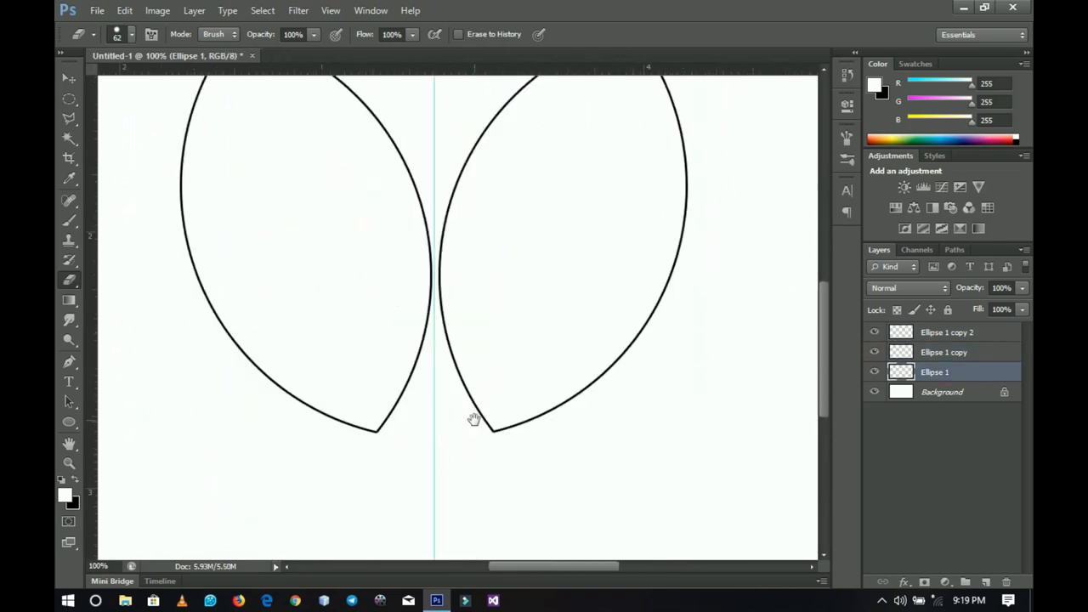
Fit the whole canvas in the window using the zoom options
click(68, 462)
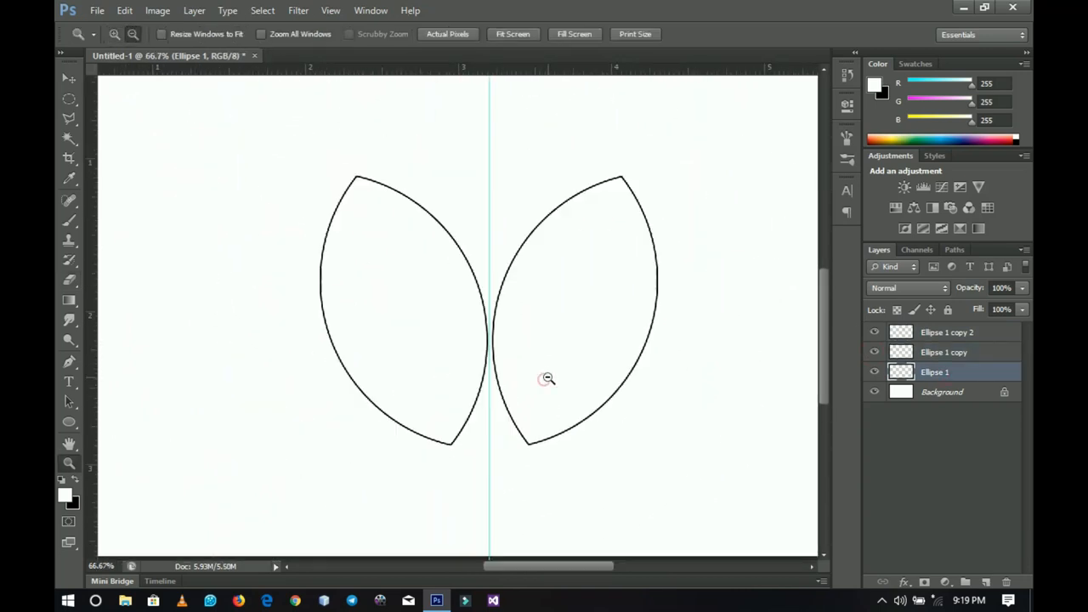
click(68, 279)
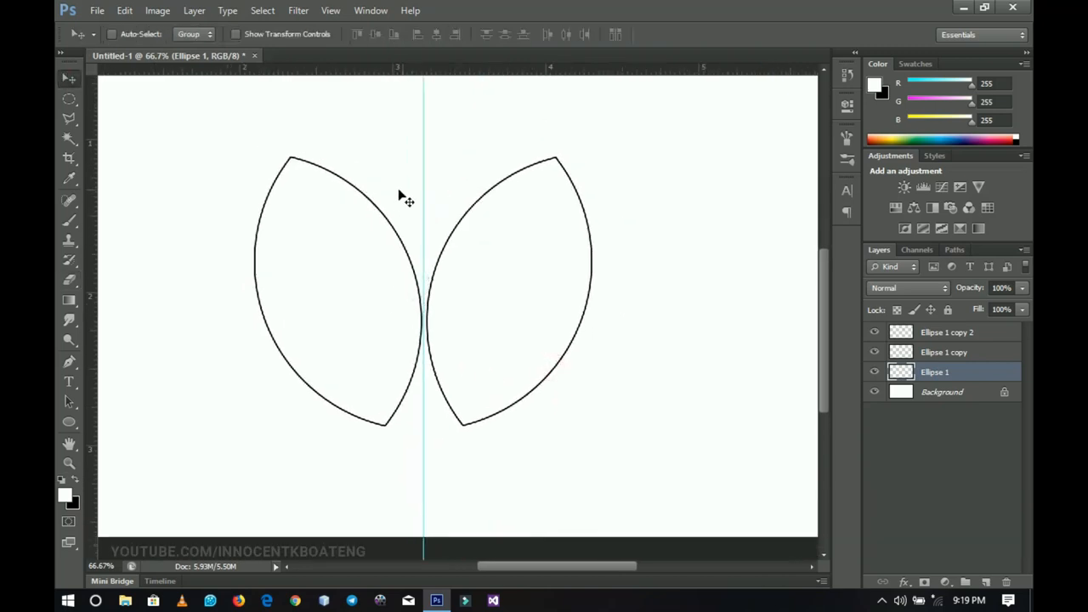
right_click(425, 214)
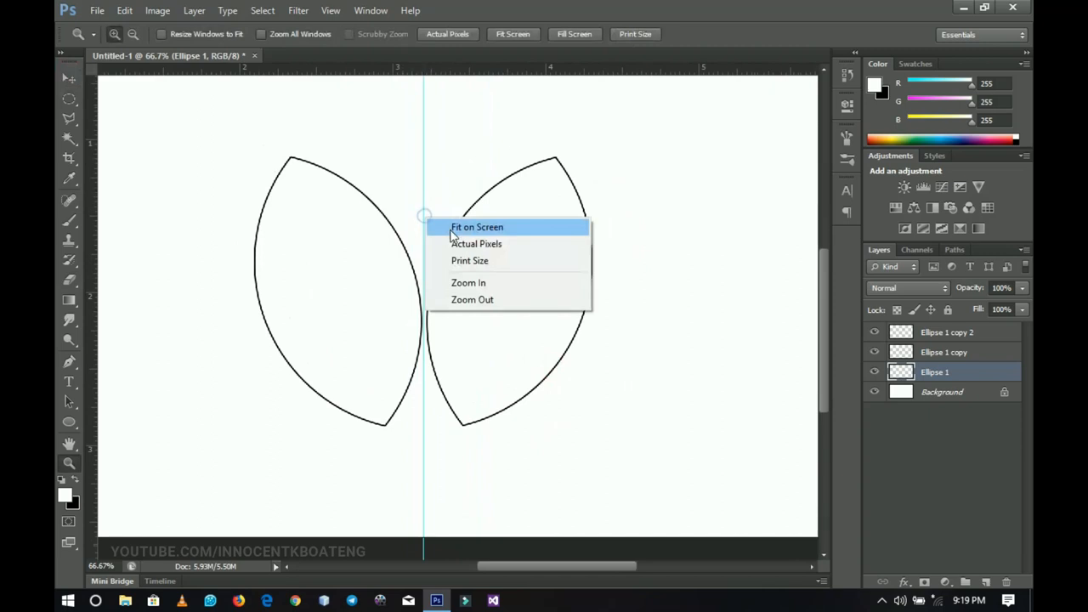
click(476, 228)
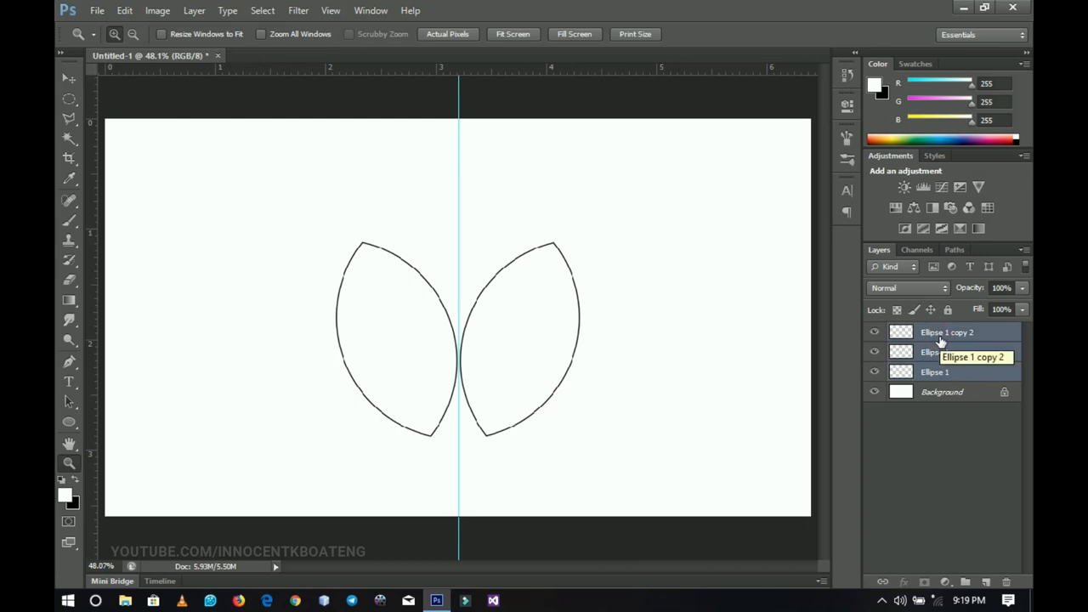
mouse_move(943, 352)
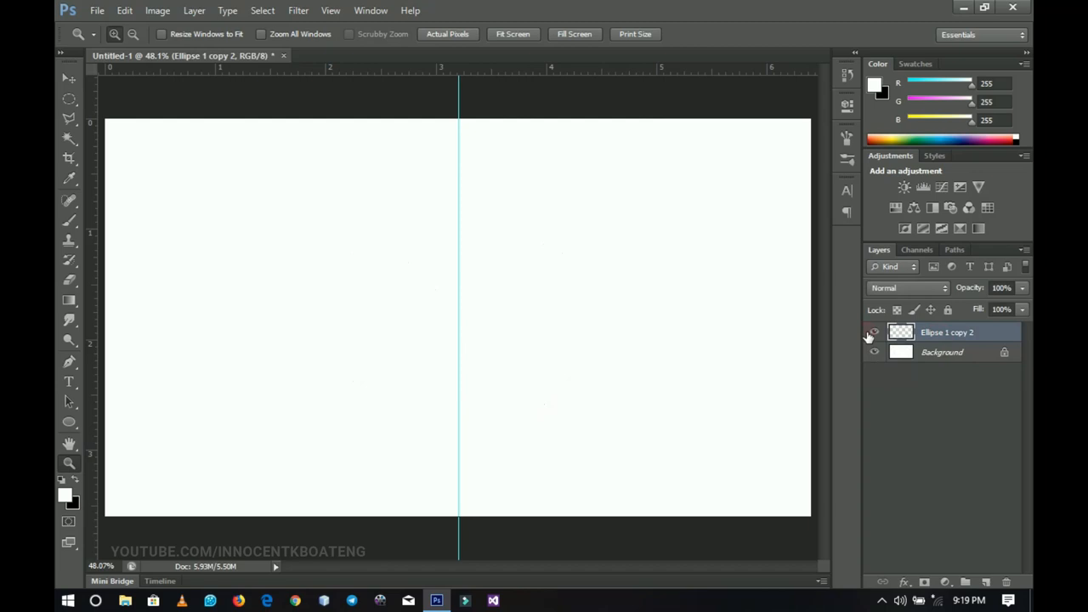
Toggle visibility of the merged leaf layer Ellipse 1 copy 2
click(874, 332)
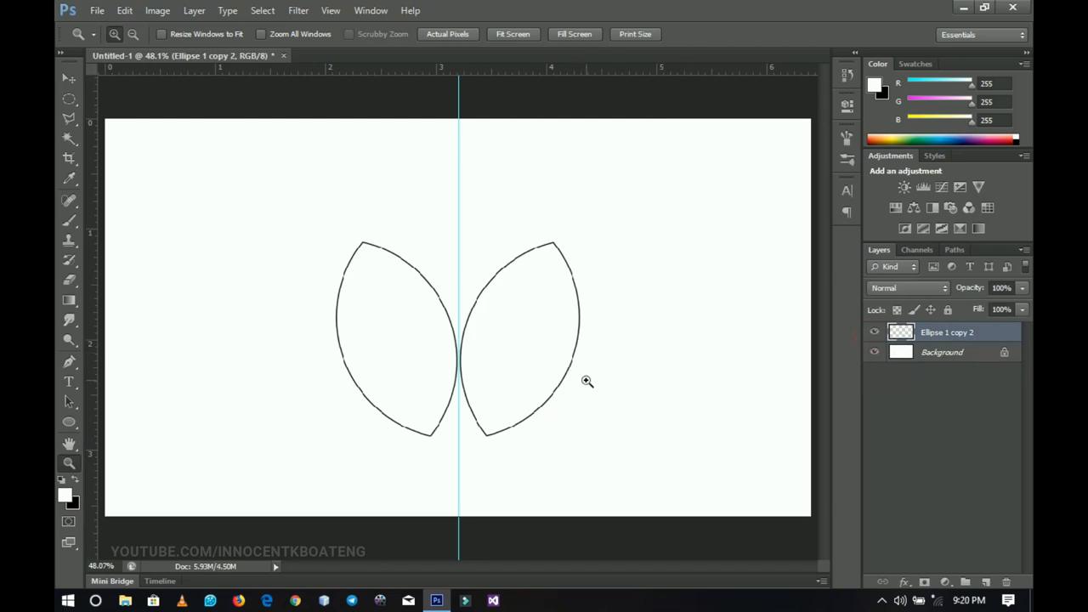
mouse_move(544, 403)
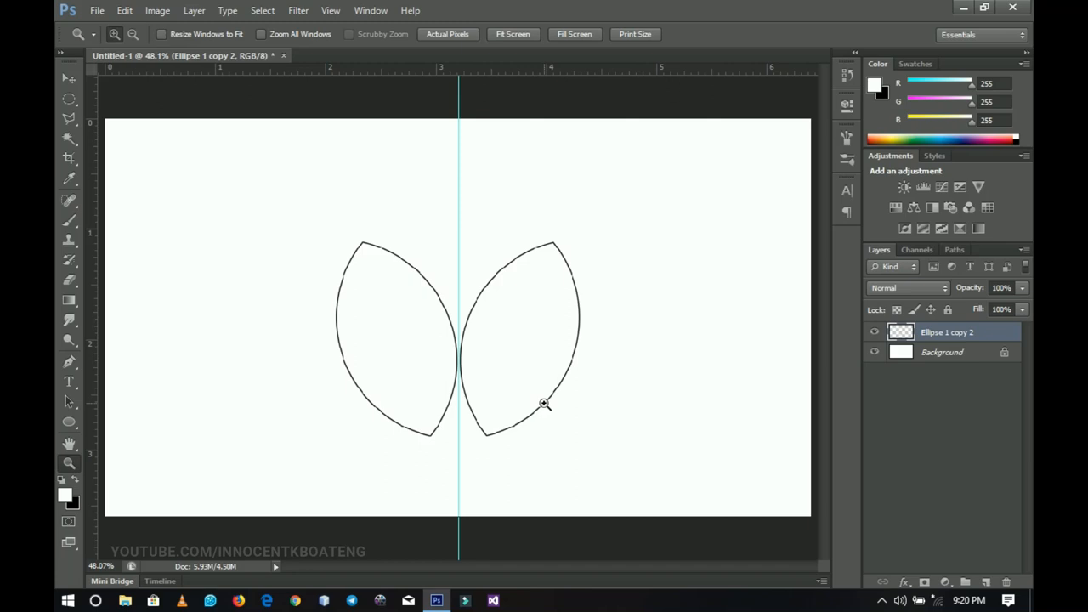
mouse_move(556, 396)
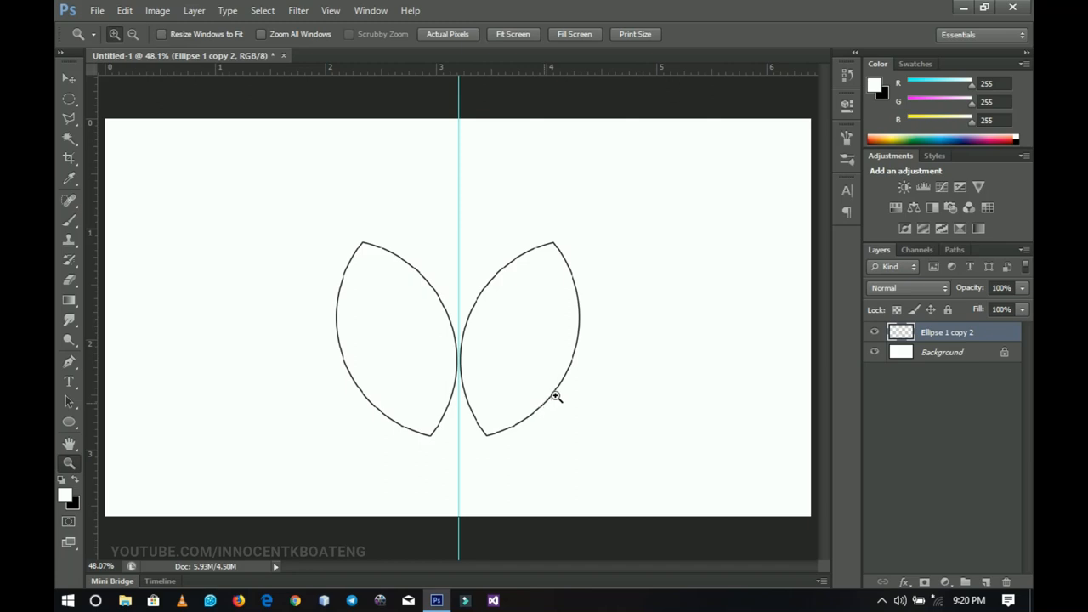
click(875, 332)
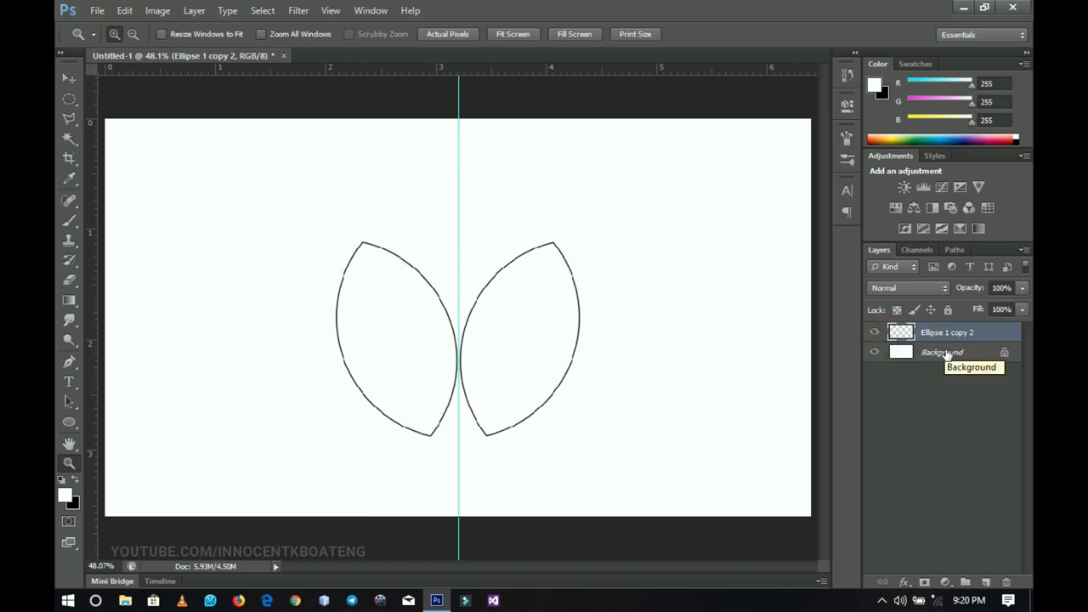
Add empty Layer 1 above the Background and reselect Ellipse 1 copy 2
click(942, 352)
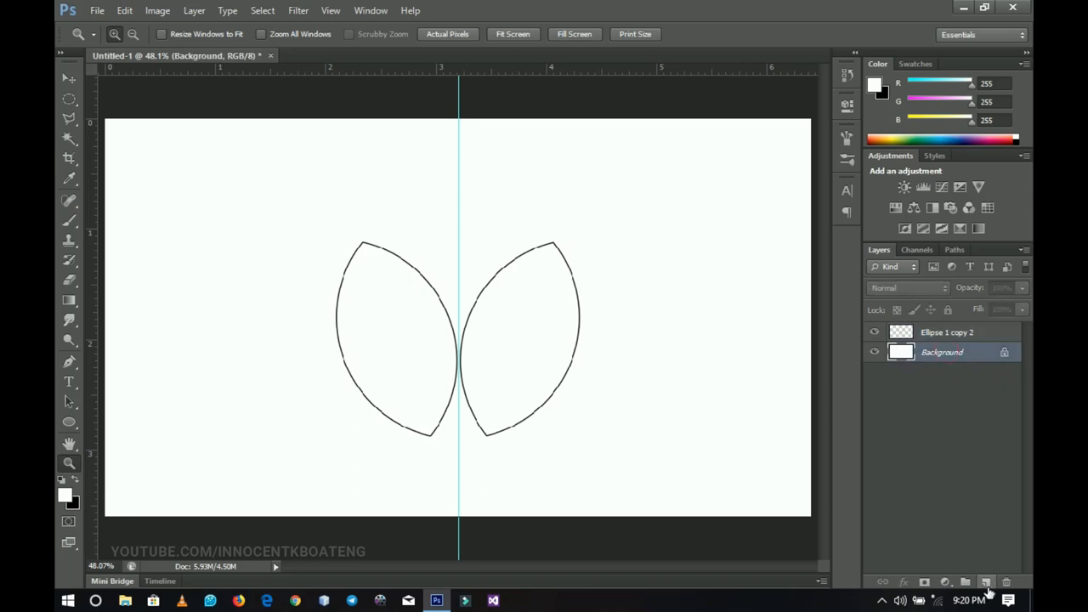
click(986, 581)
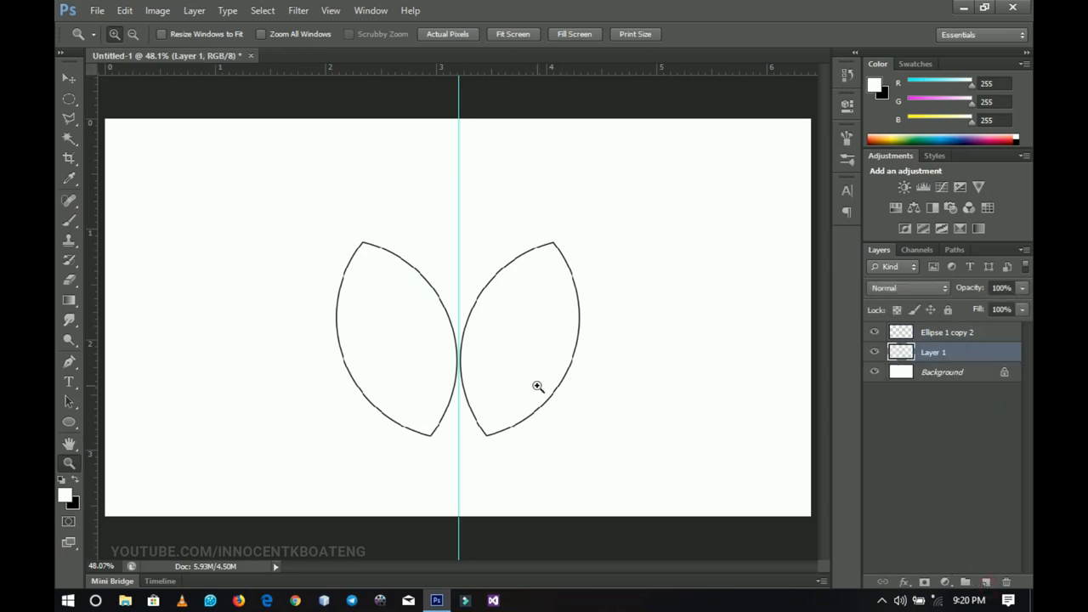
mouse_move(830, 357)
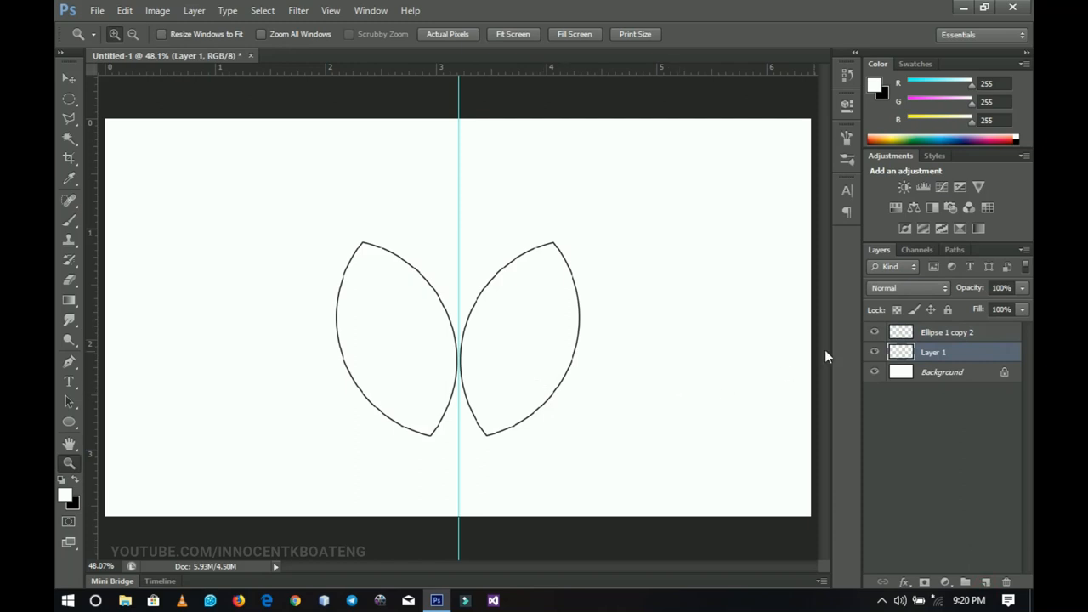
click(946, 331)
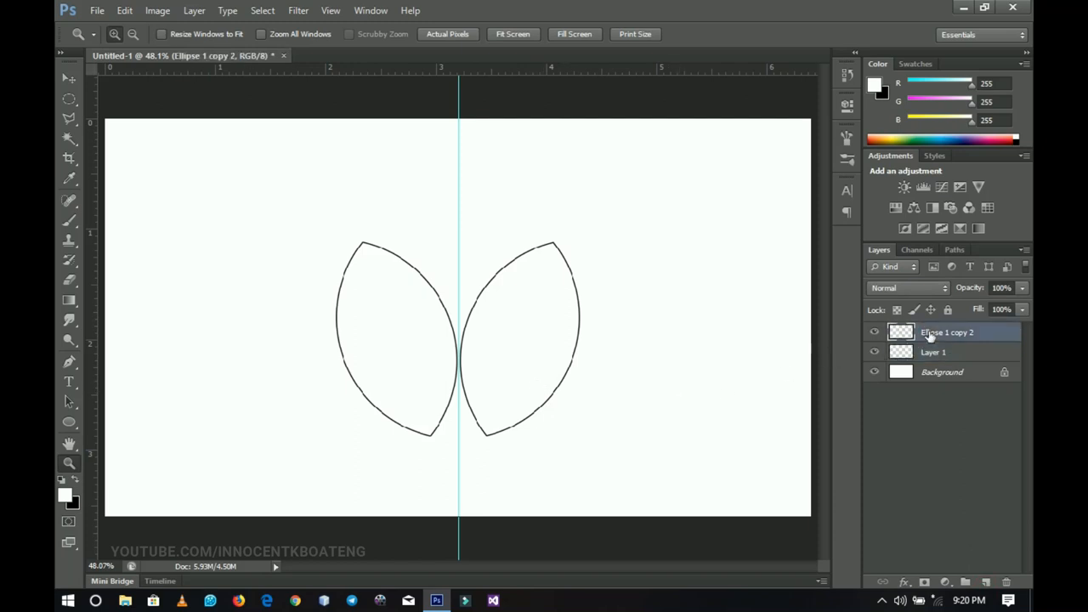
mouse_move(374, 354)
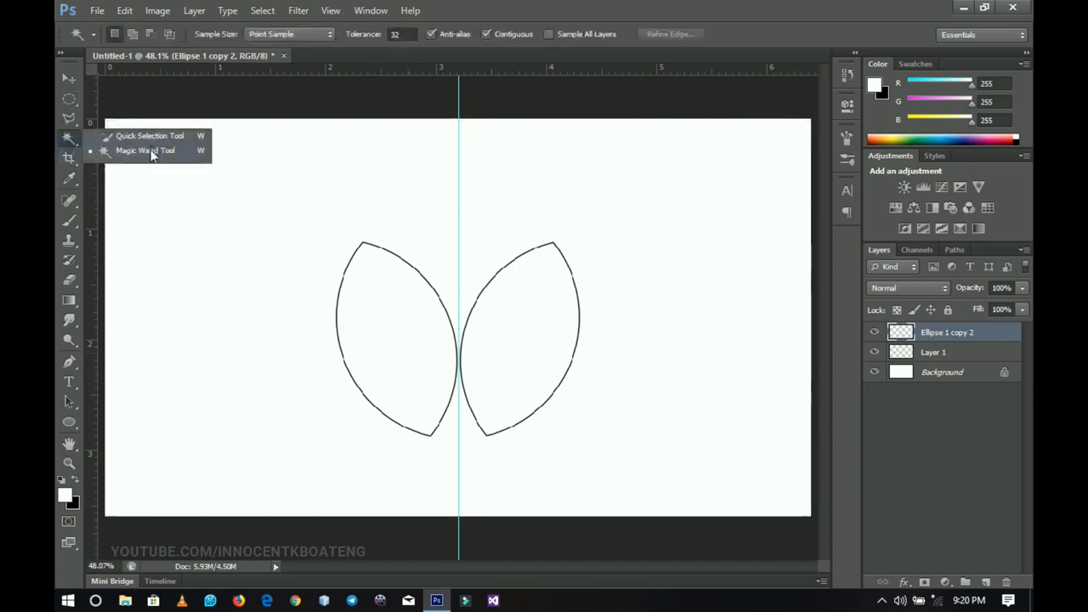
Magic-Wand the left leaf interior and paint a dark-to-bright green gradient on Layer 1
click(147, 150)
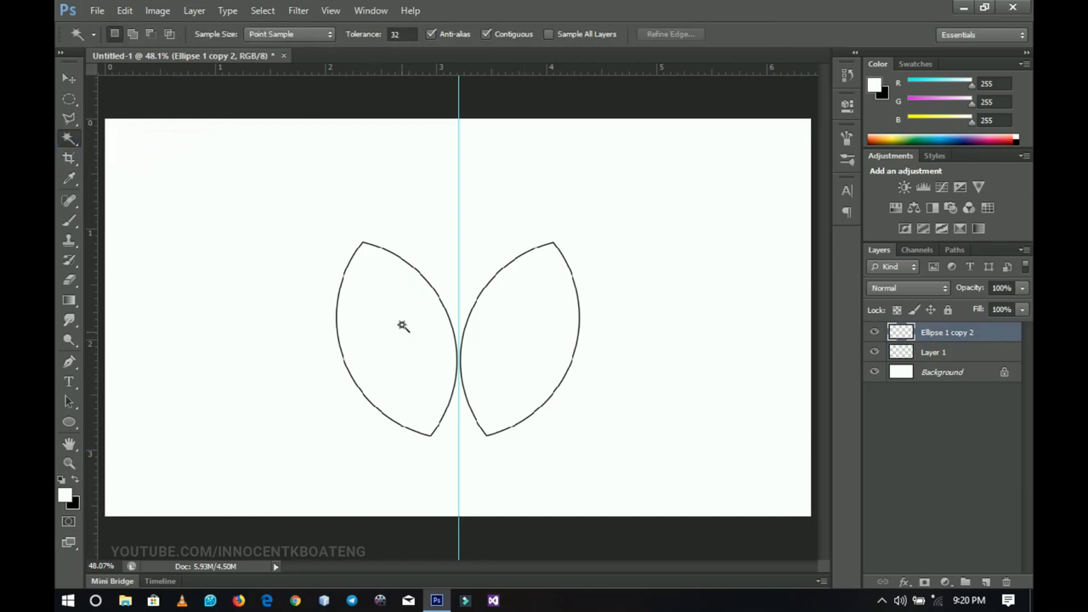
click(403, 327)
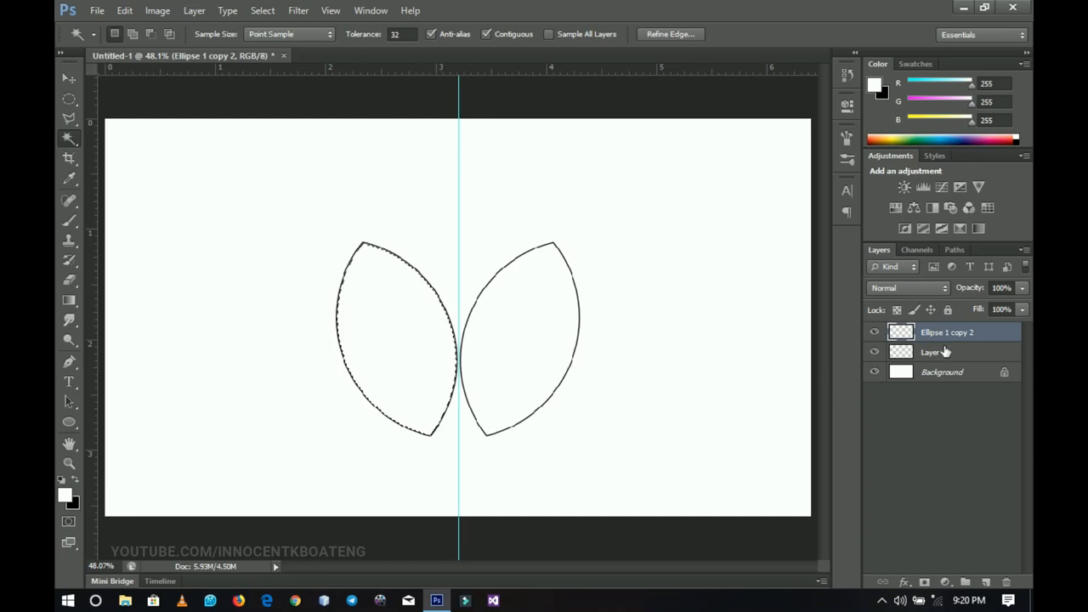
click(932, 351)
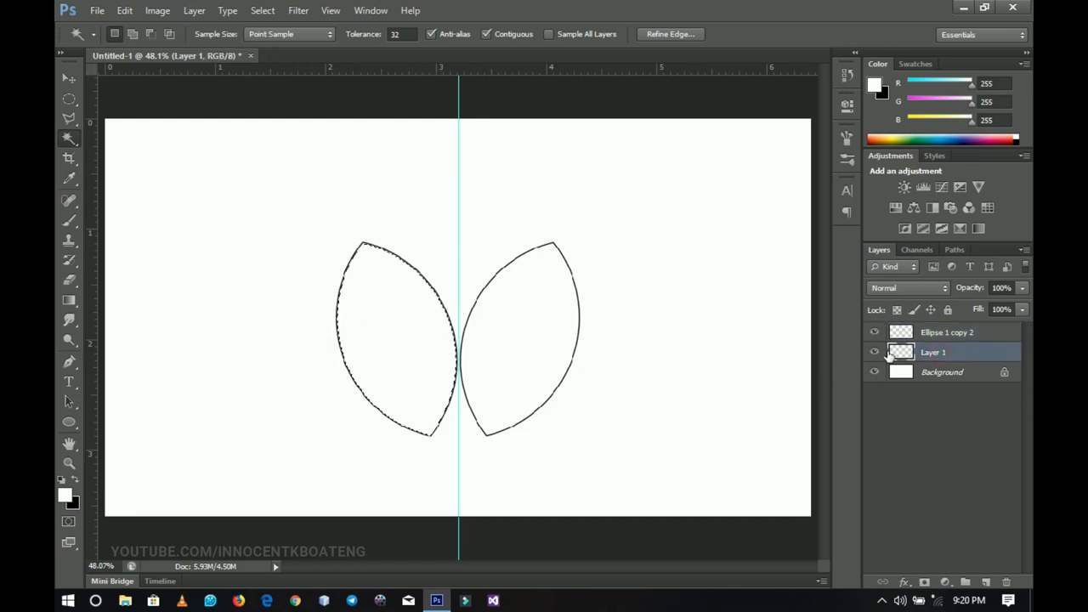
click(68, 299)
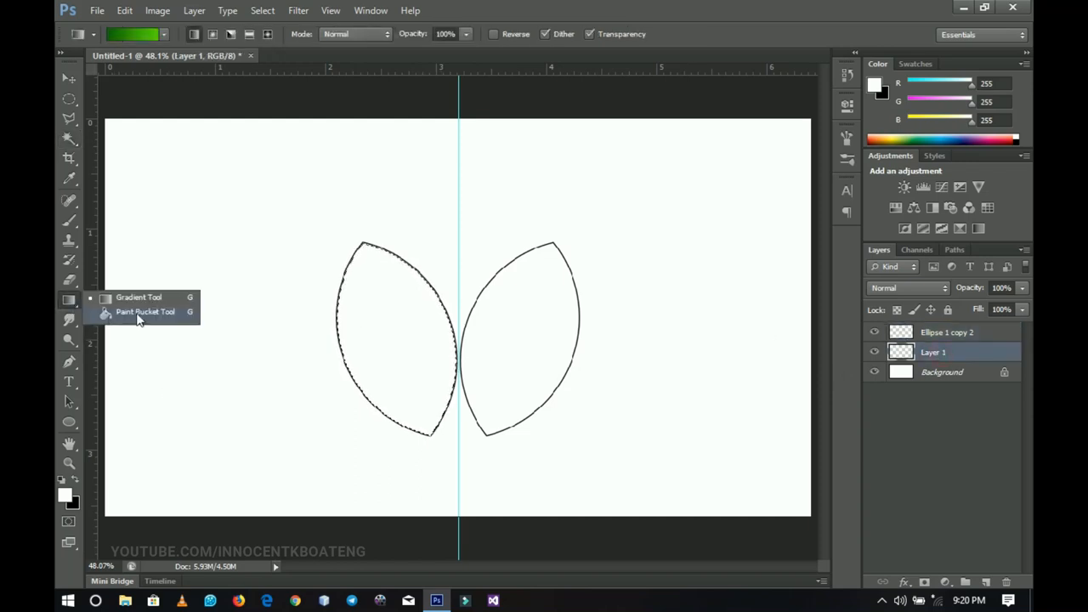
click(145, 311)
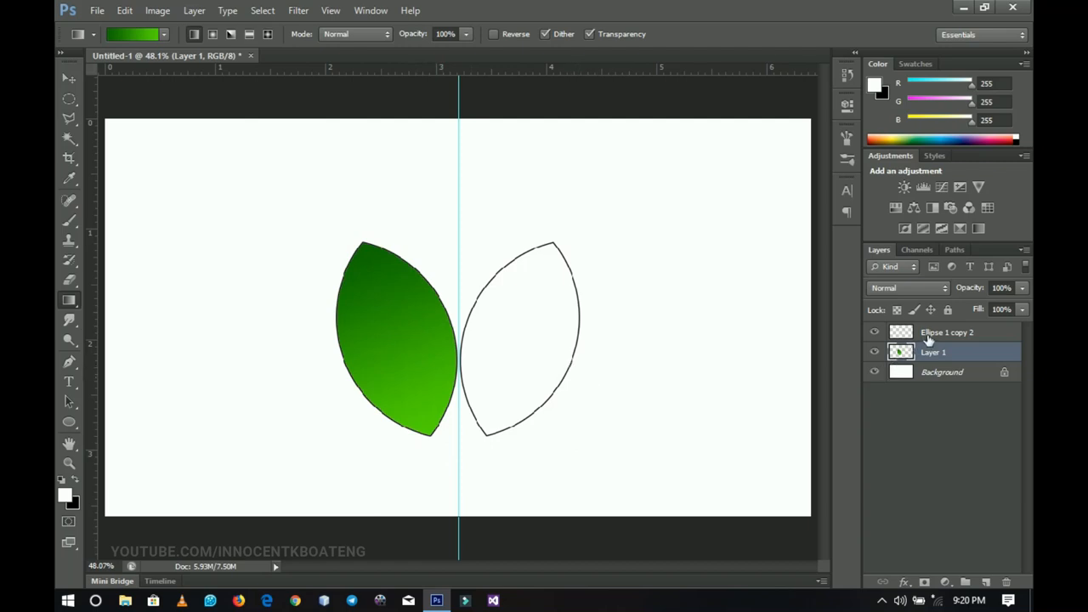
click(948, 332)
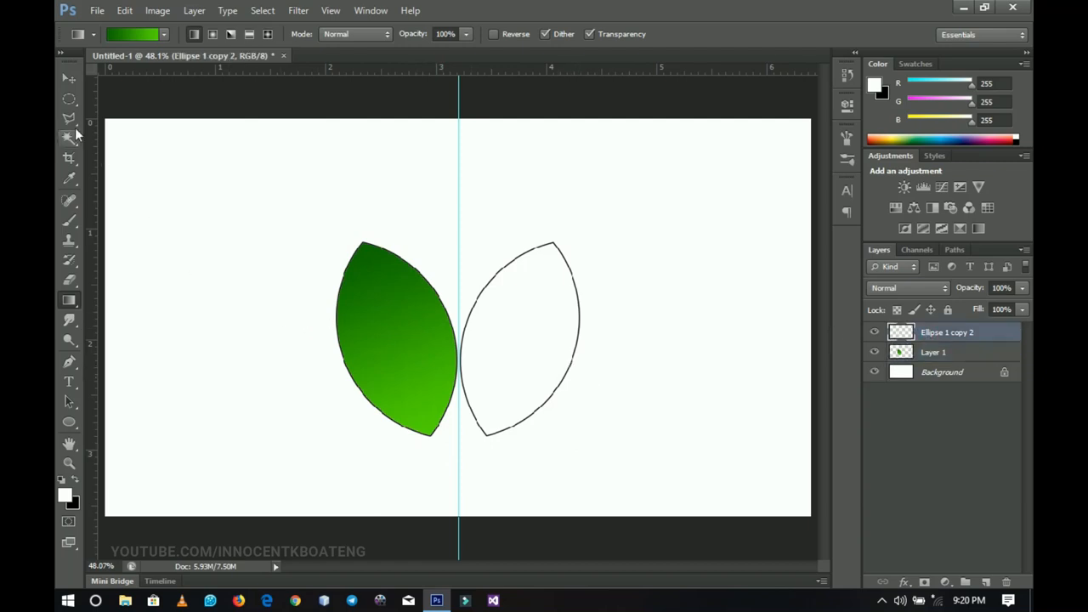
Select the right leaf interior and activate Layer 1 for the gradient
click(68, 136)
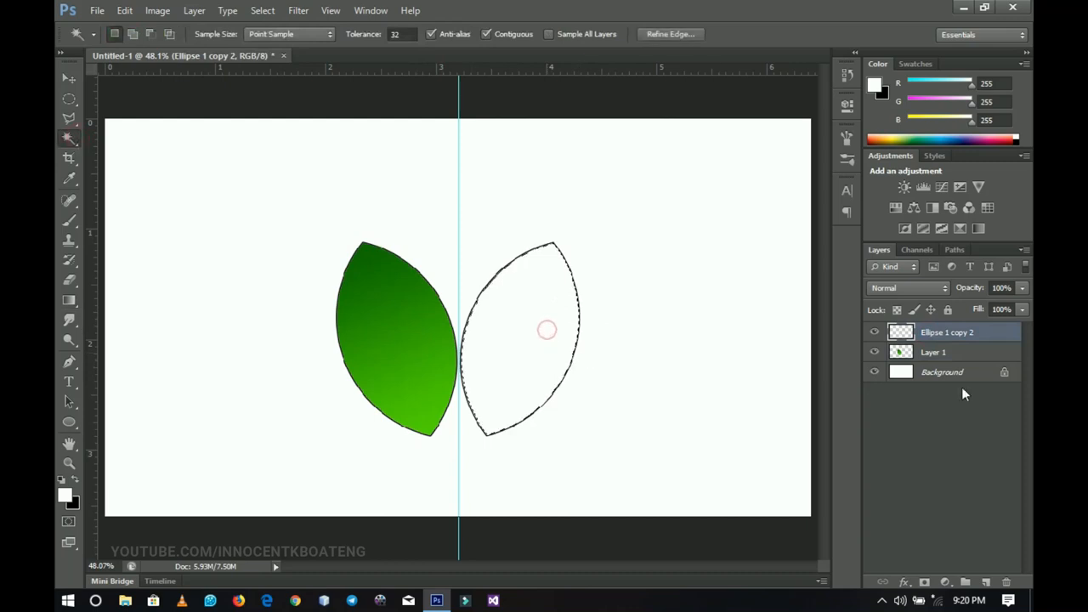
click(932, 352)
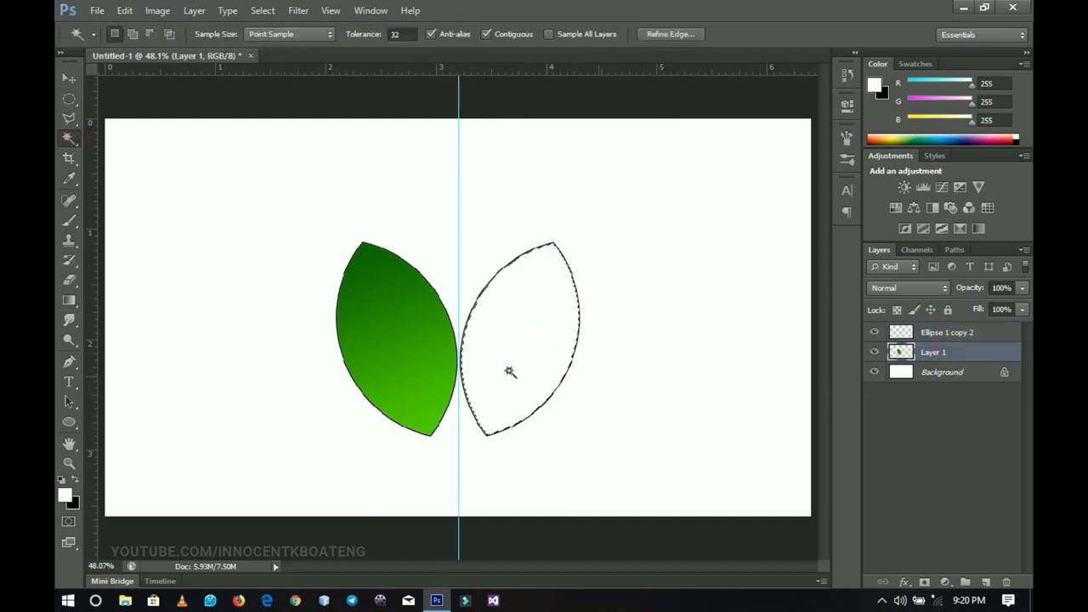
click(407, 350)
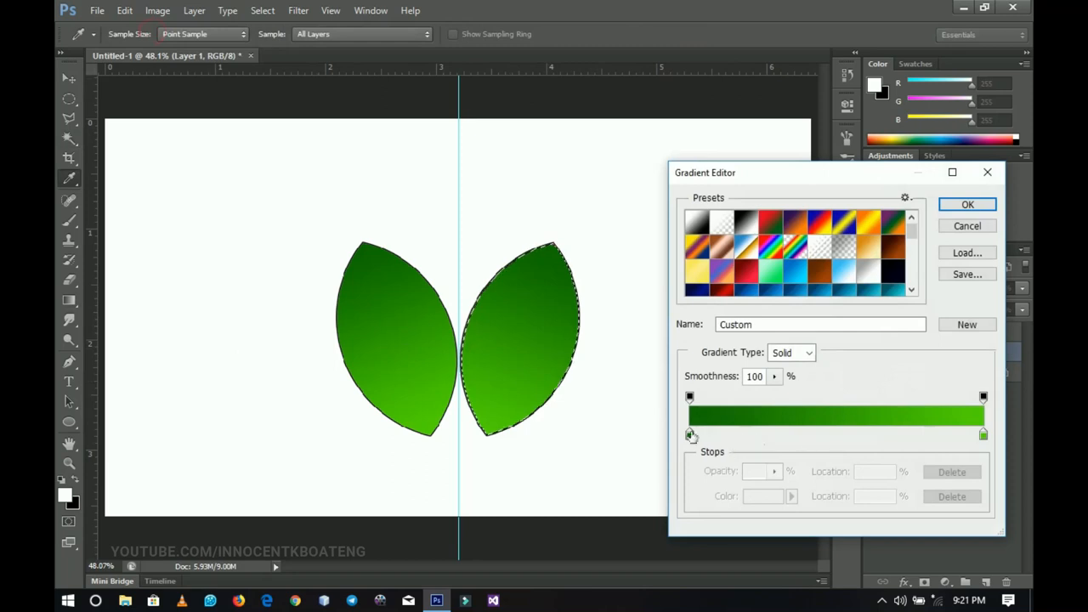
Set the gradient stops to dark green and bright green in the Gradient Editor and apply it
click(691, 434)
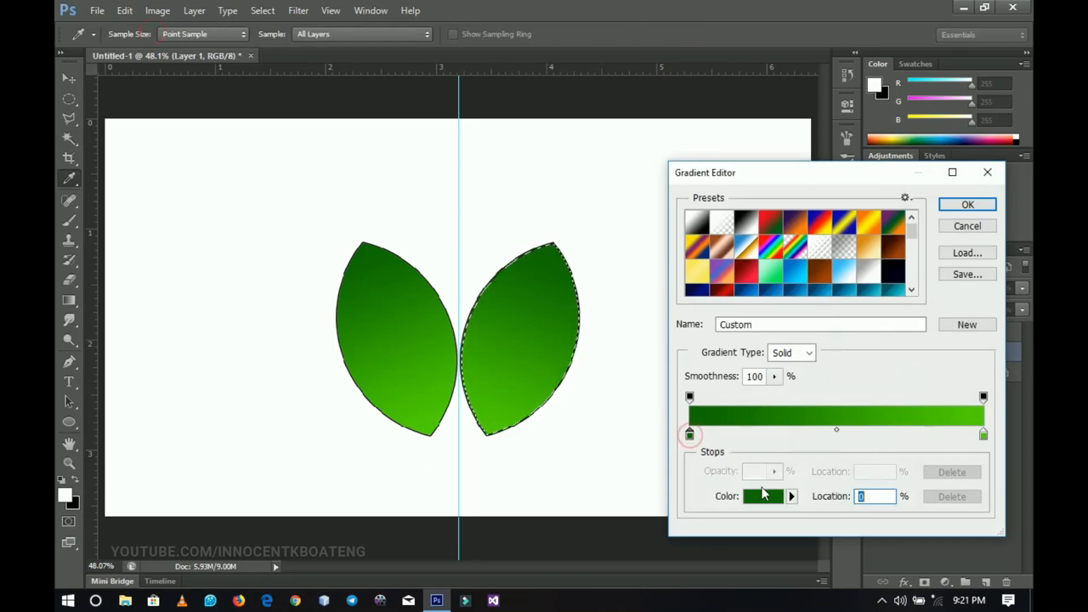
click(756, 496)
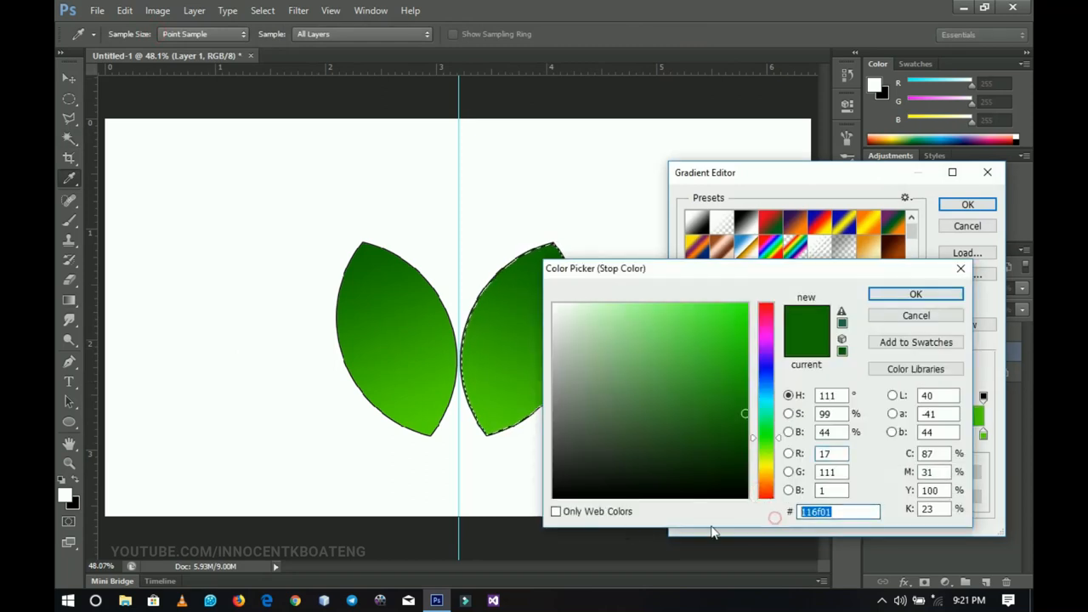
click(914, 292)
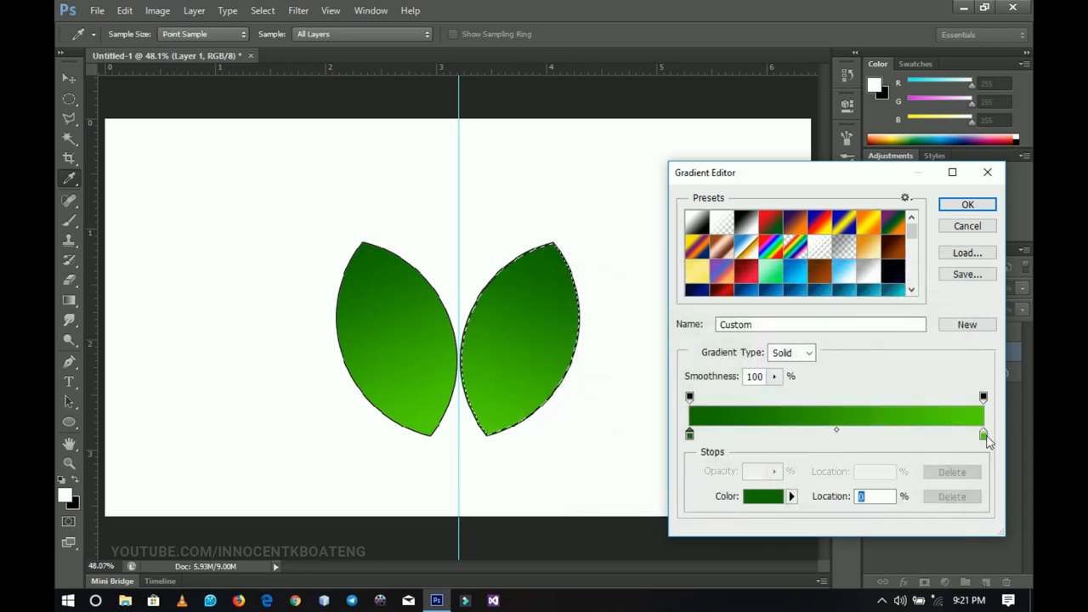
click(762, 497)
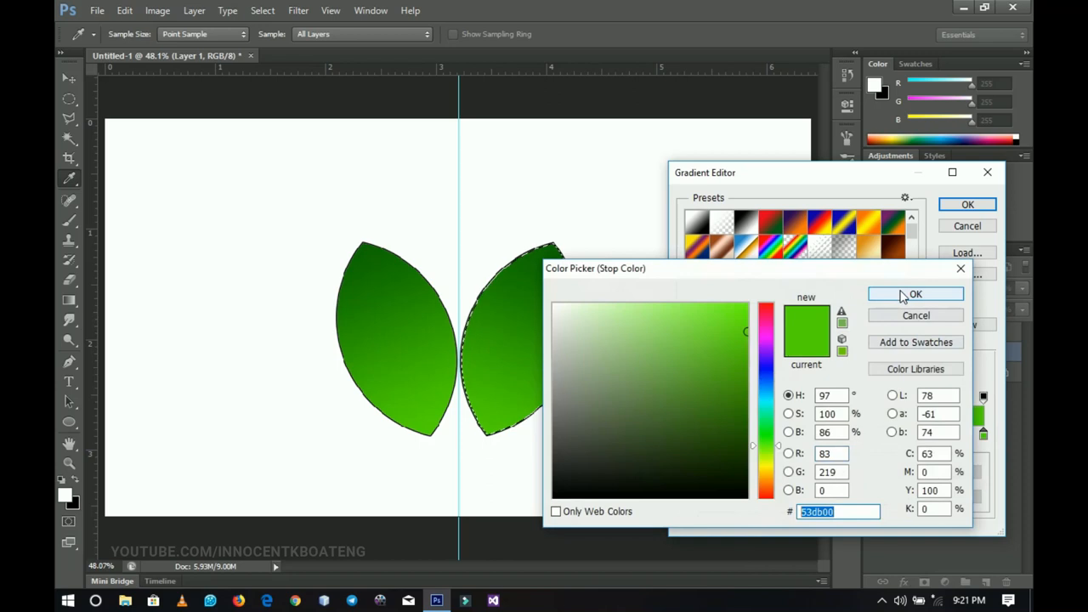
click(915, 294)
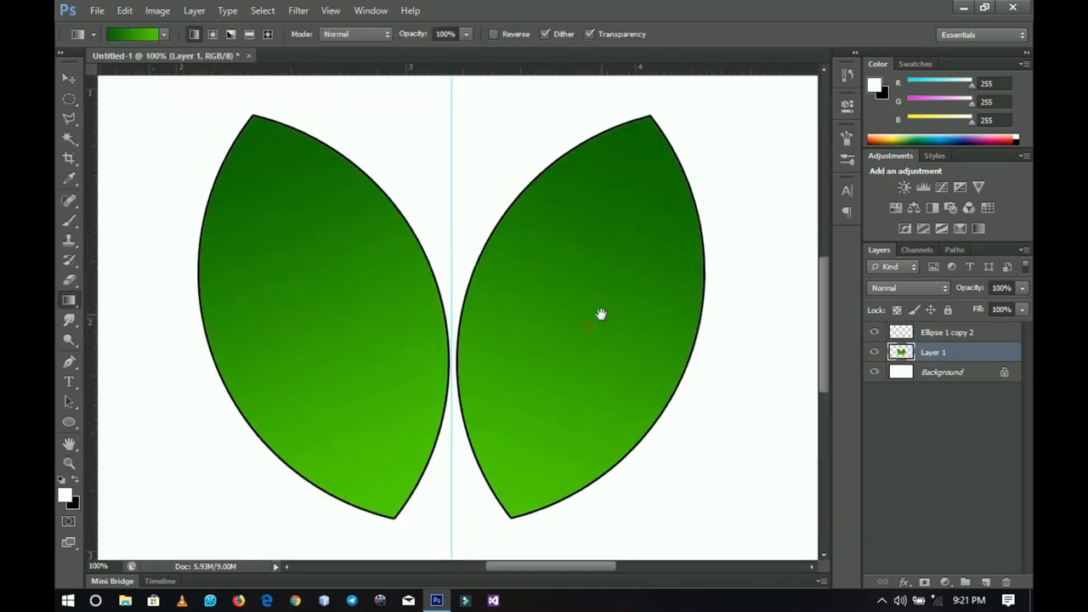
Hide the Ellipse 1 copy 2 outline layer and zoom back to fit the canvas
click(874, 331)
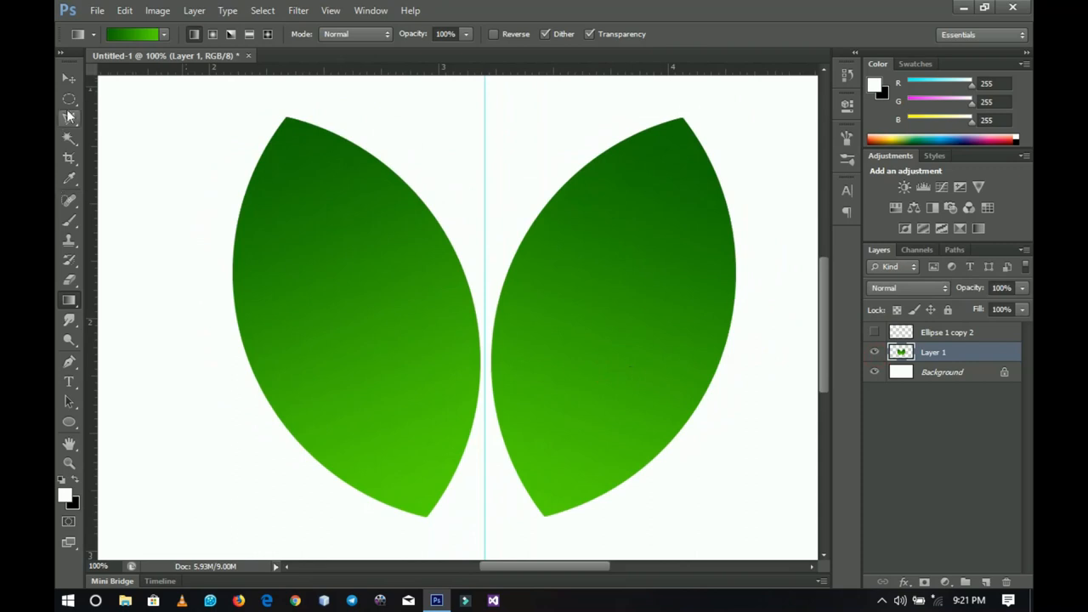
click(68, 97)
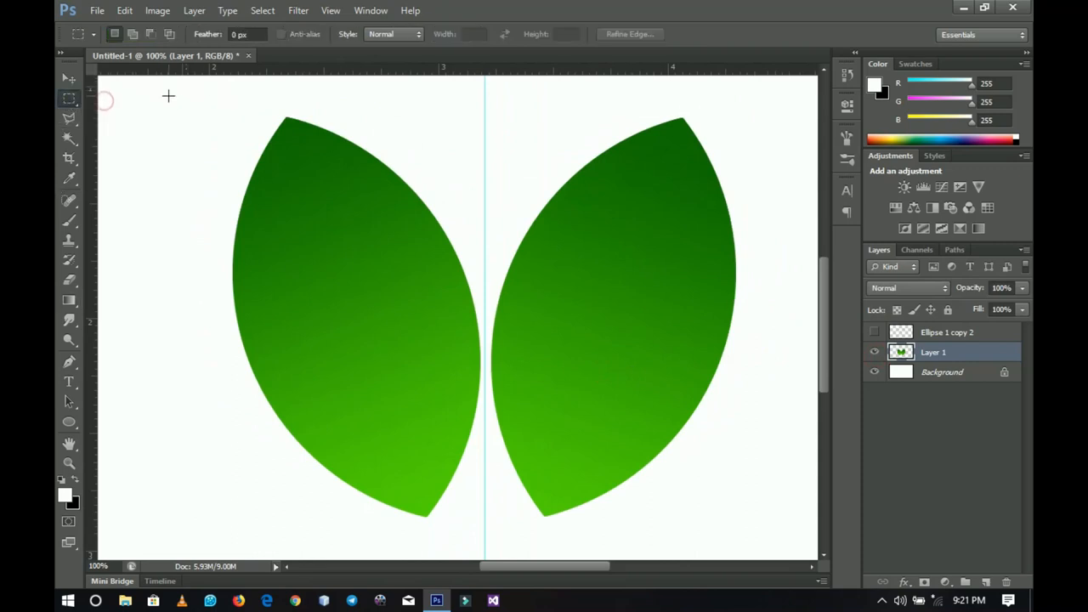
mouse_move(486, 537)
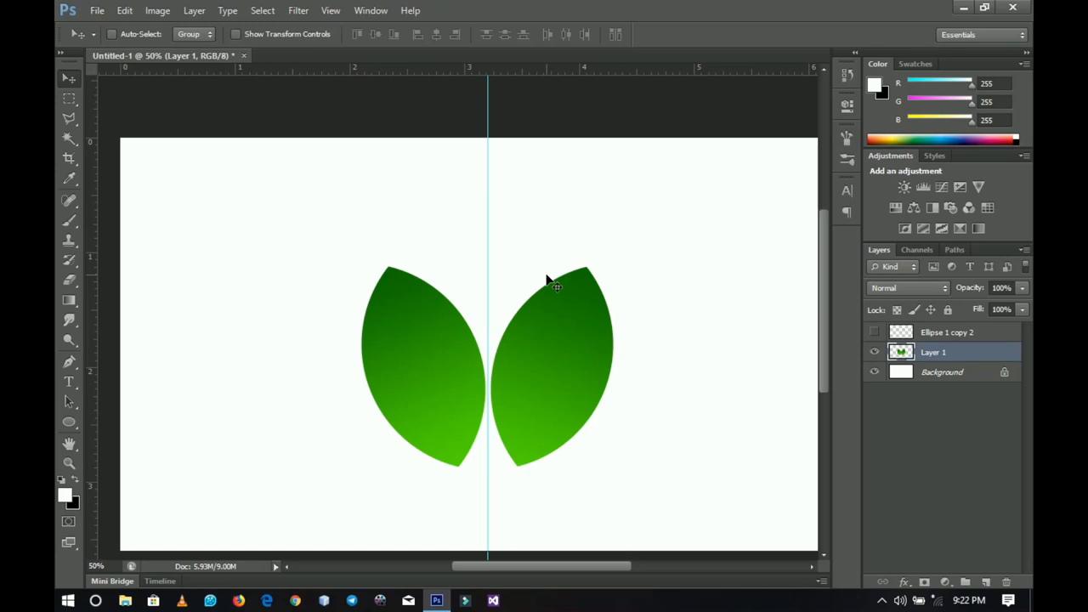
scroll(down, 3)
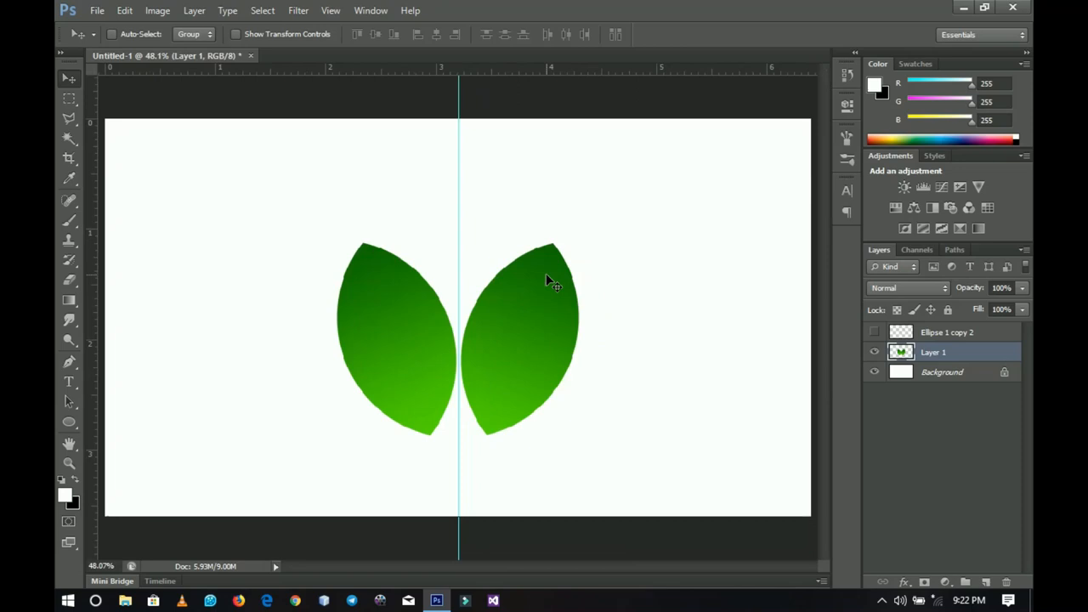